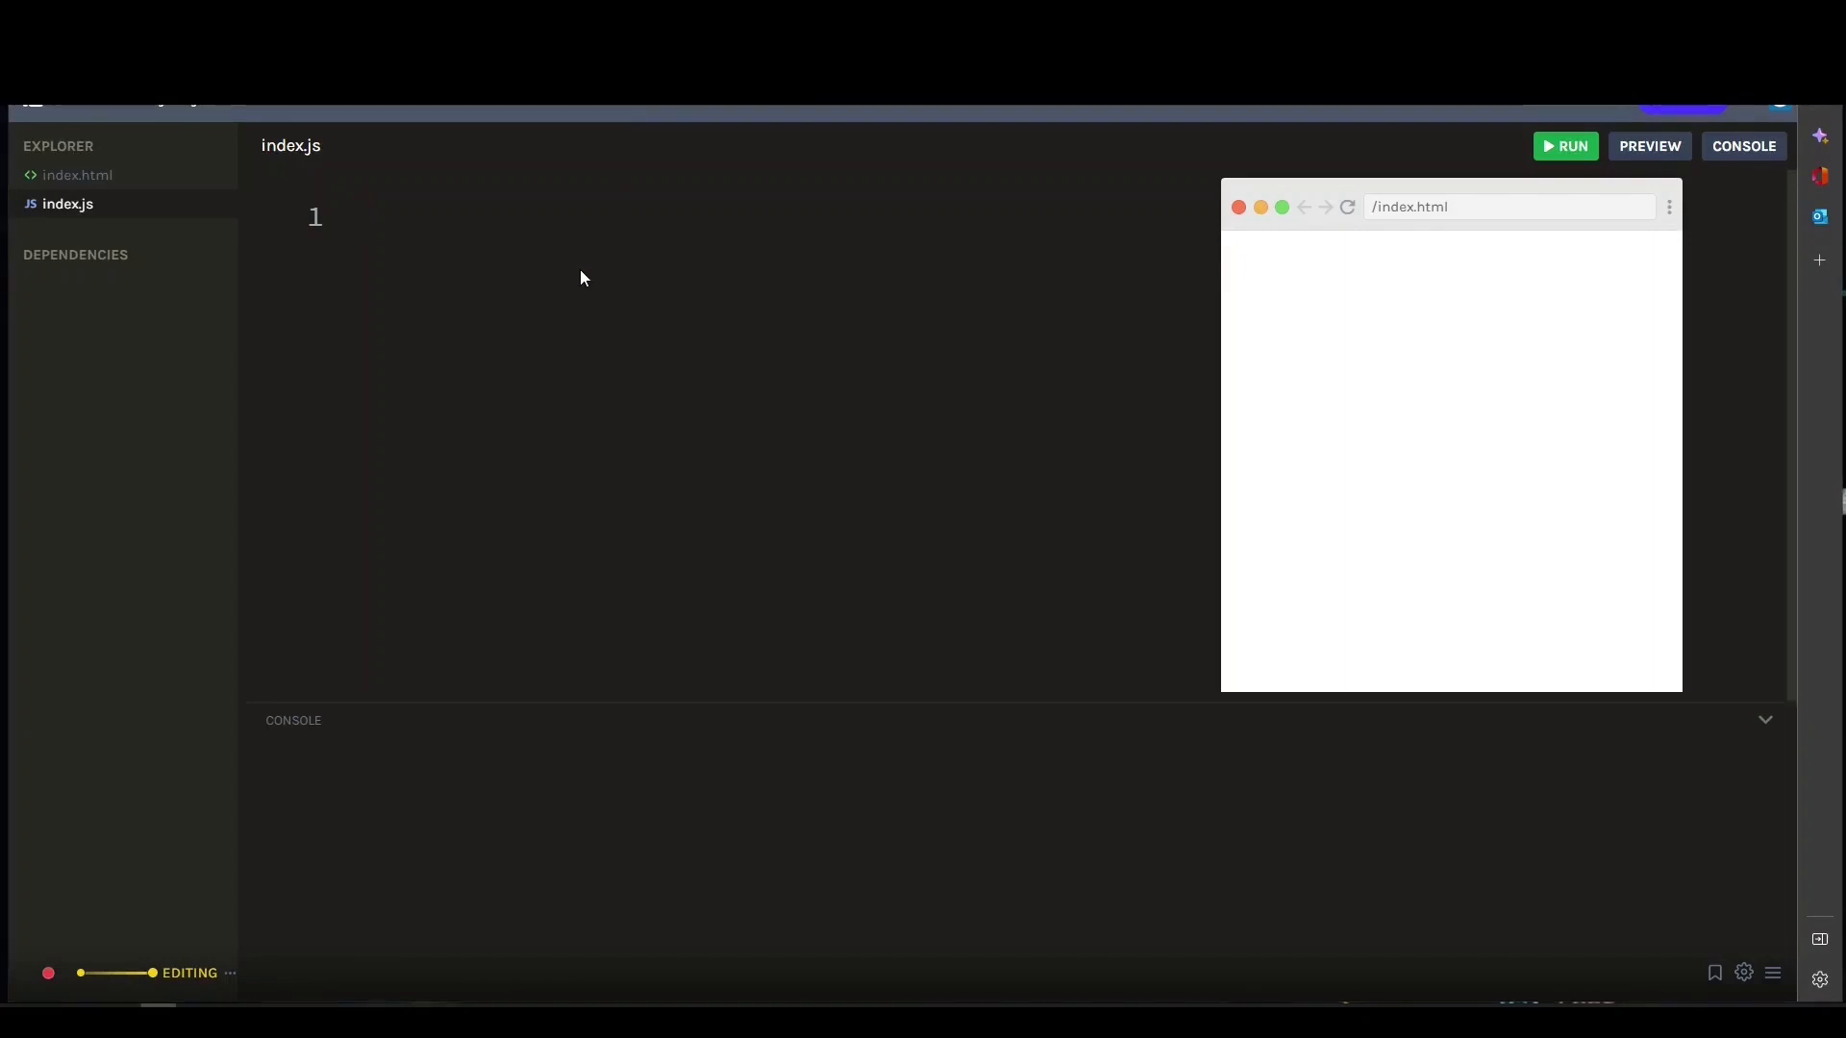
Type const obj = { a: 1, b: { c: 2, d: 3 } }; and begin another const below
{"action": "type", "text": "const"}
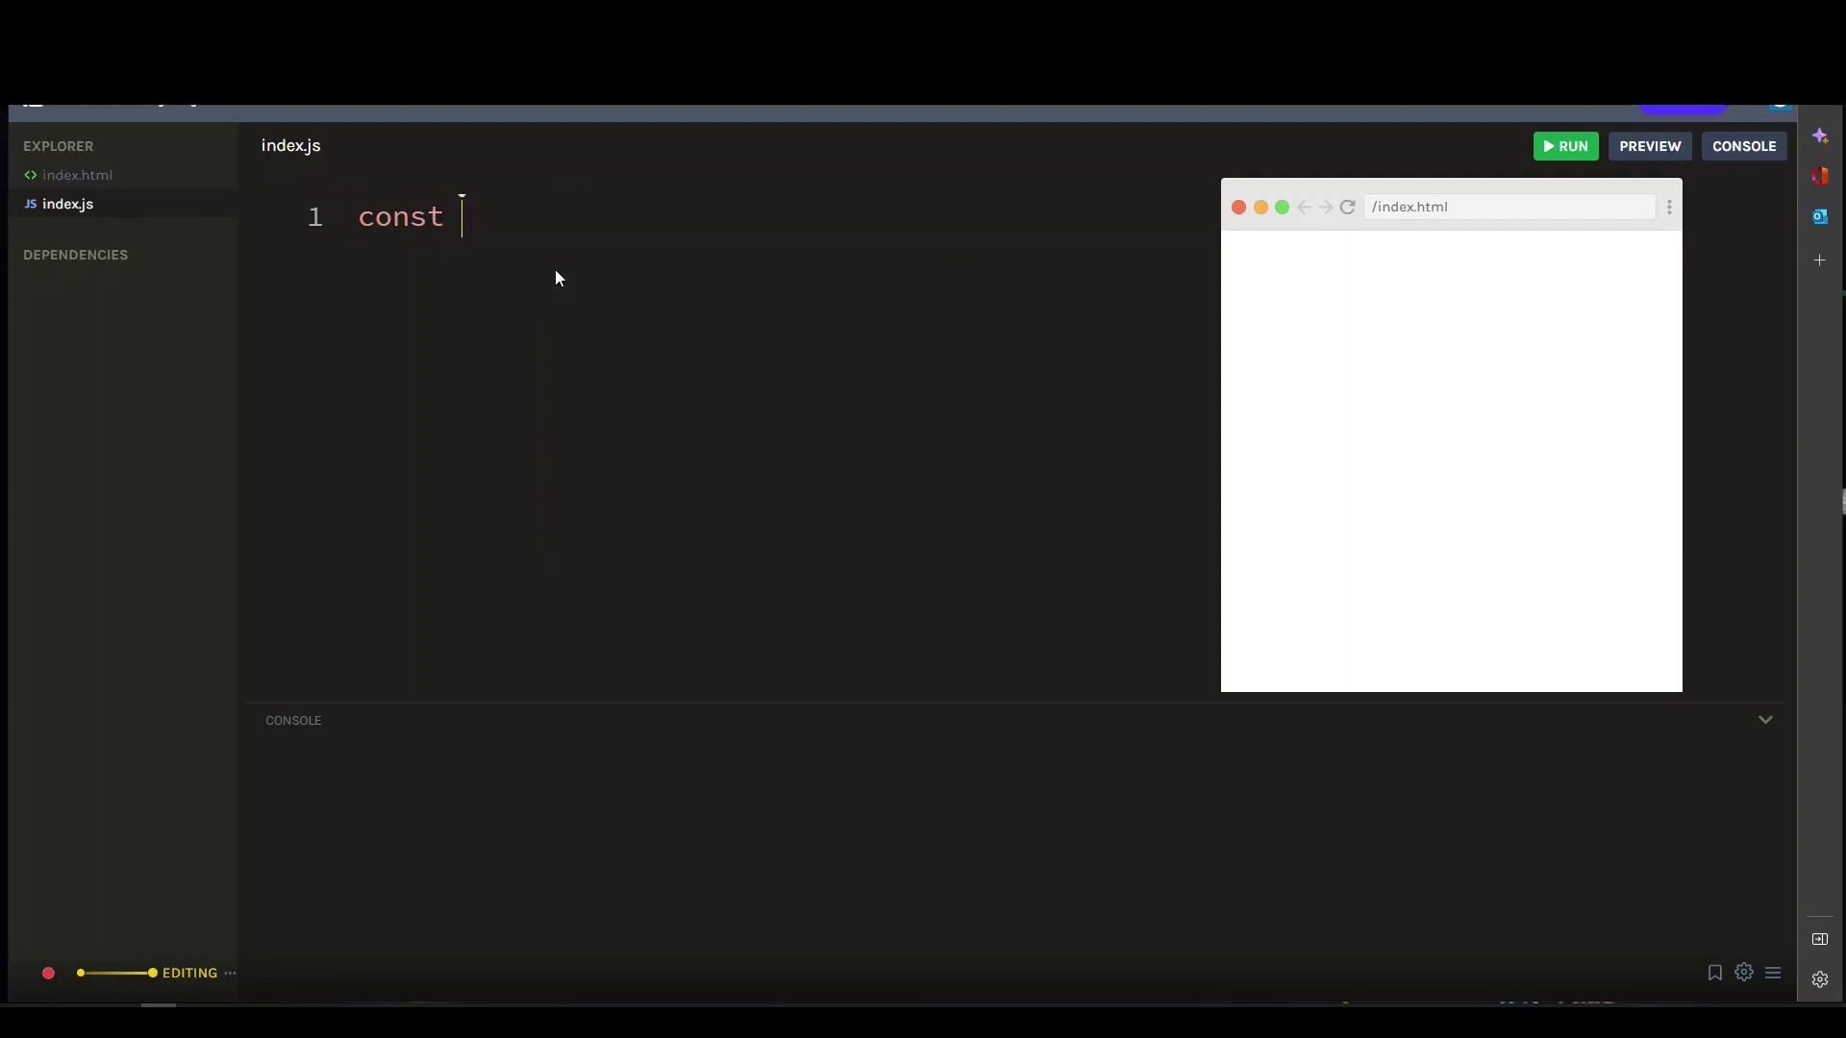
{"action": "type", "text": "obj = {"}
{"action": "type", "text": "a: 1"}
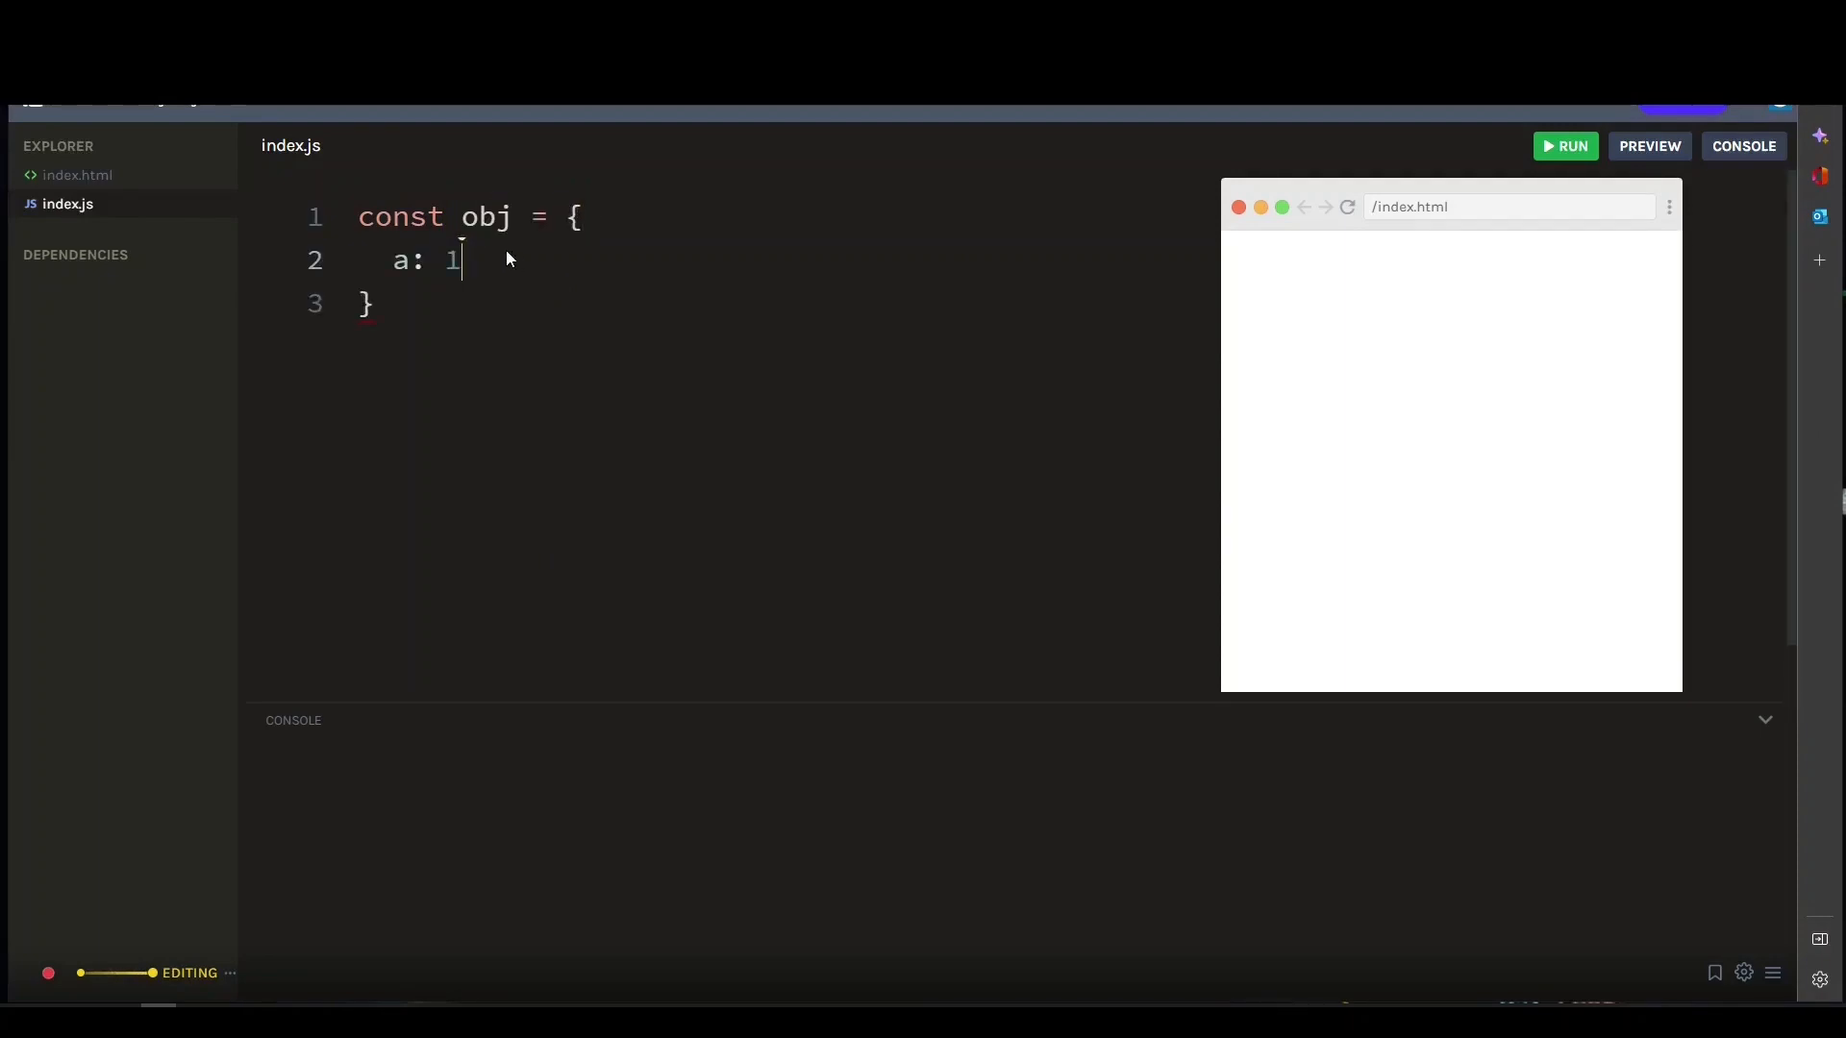
{"action": "type", "text": ","}
{"action": "type", "text": "d"}
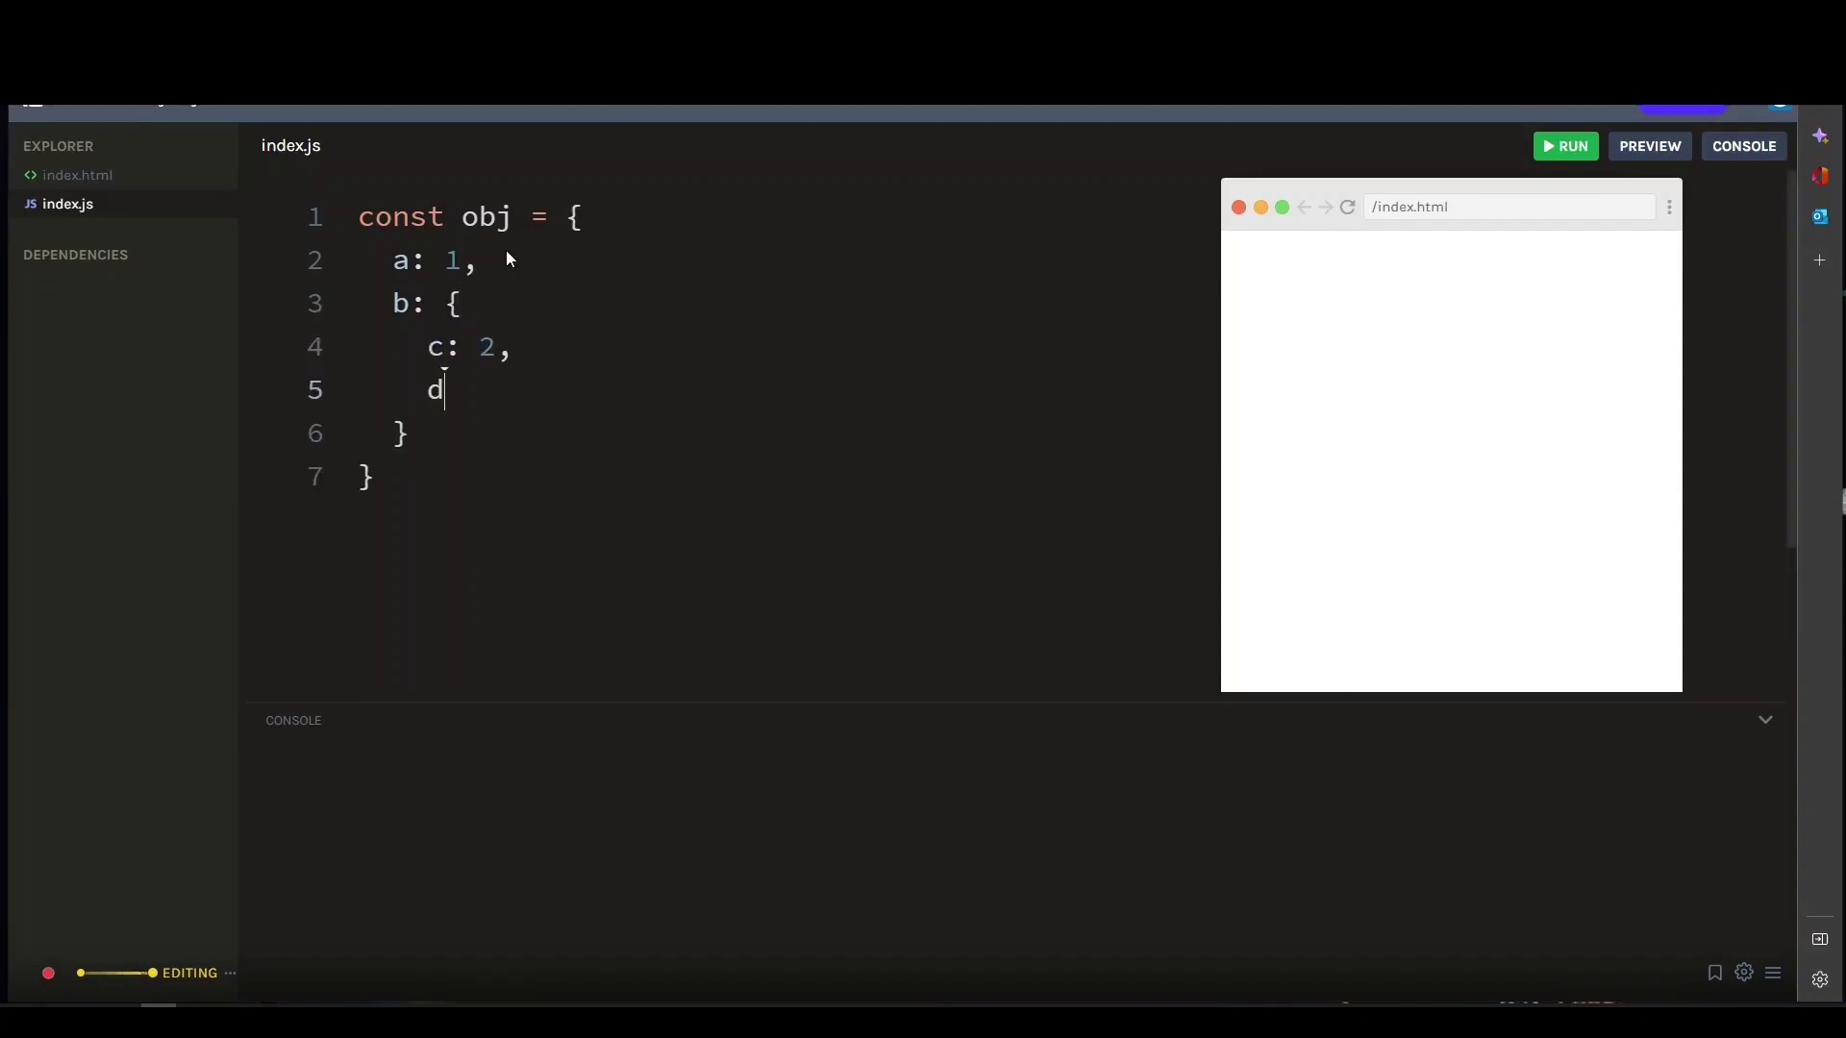
{"action": "type", "text": ": 3"}
{"action": "left_click", "coordinate": [779, 477]}
{"action": "type", "text": ";"}
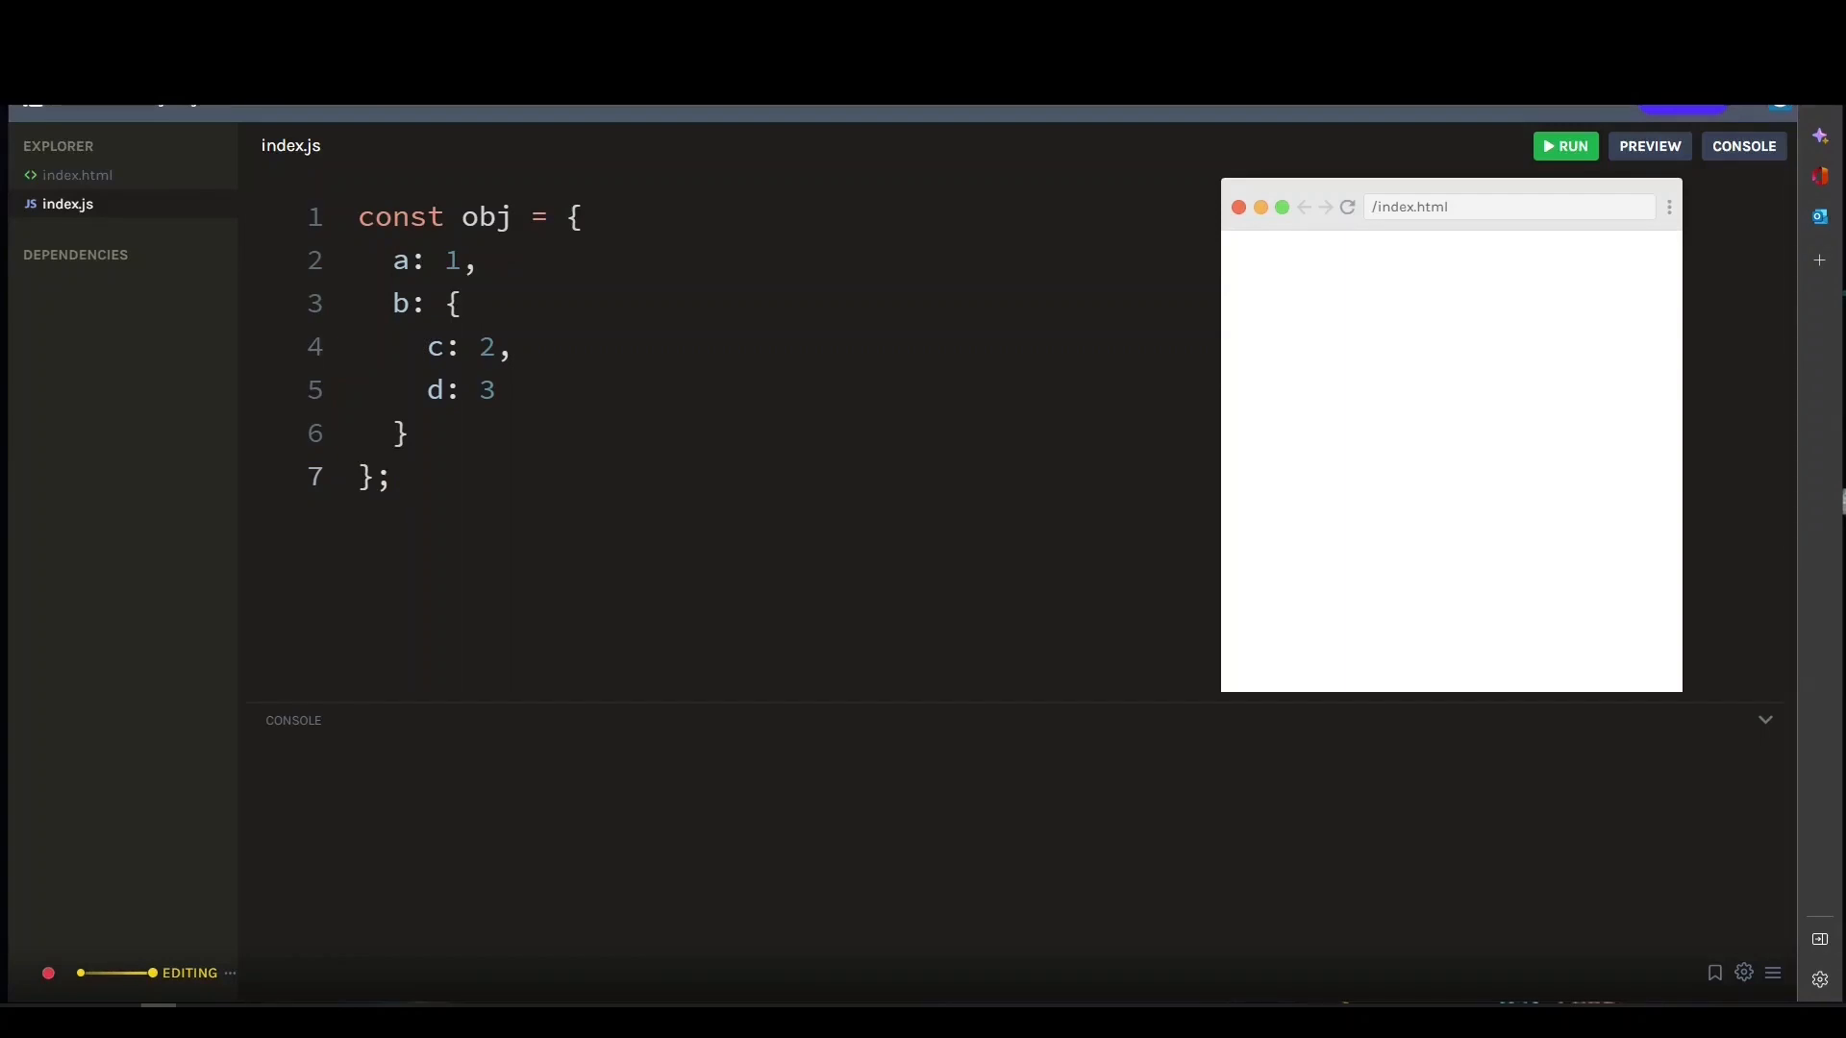
{"action": "type", "text": "const"}
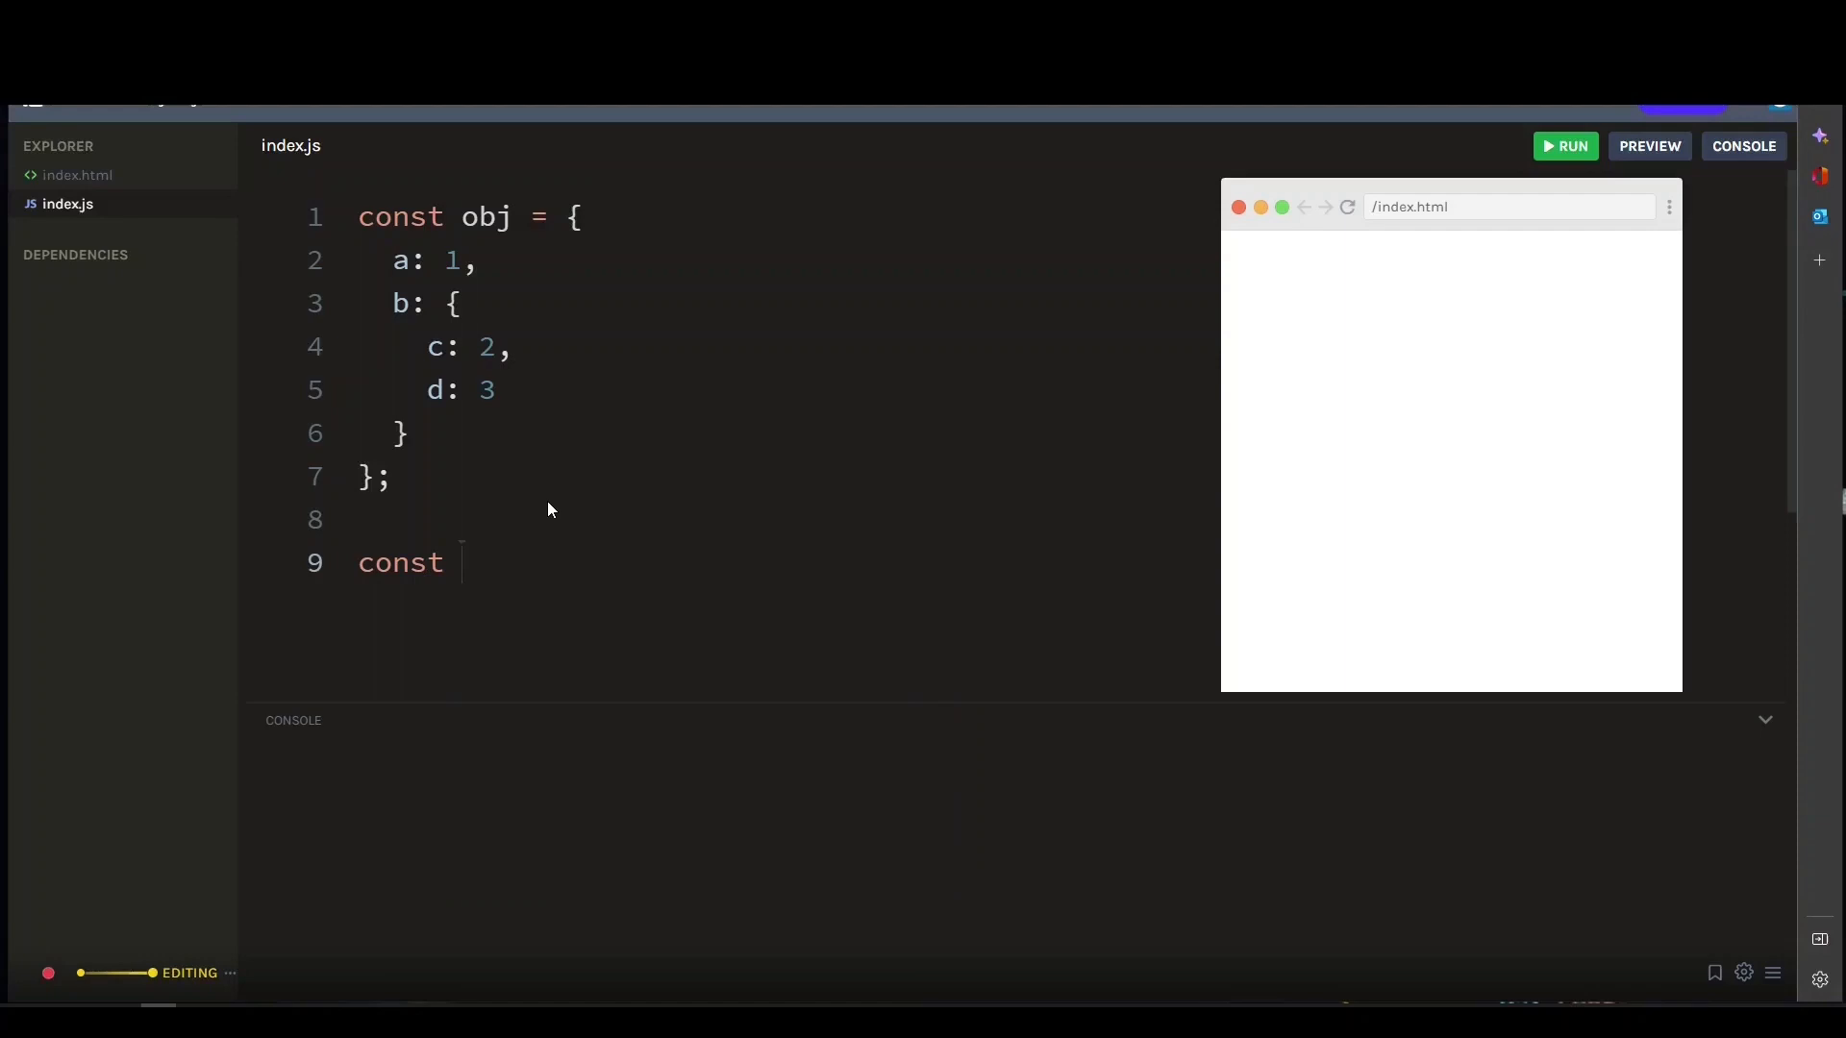
Write const _flattened = Object.assign({}, obj, obj.b); on line 9 and add a new line
{"action": "type", "text": "_fla"}
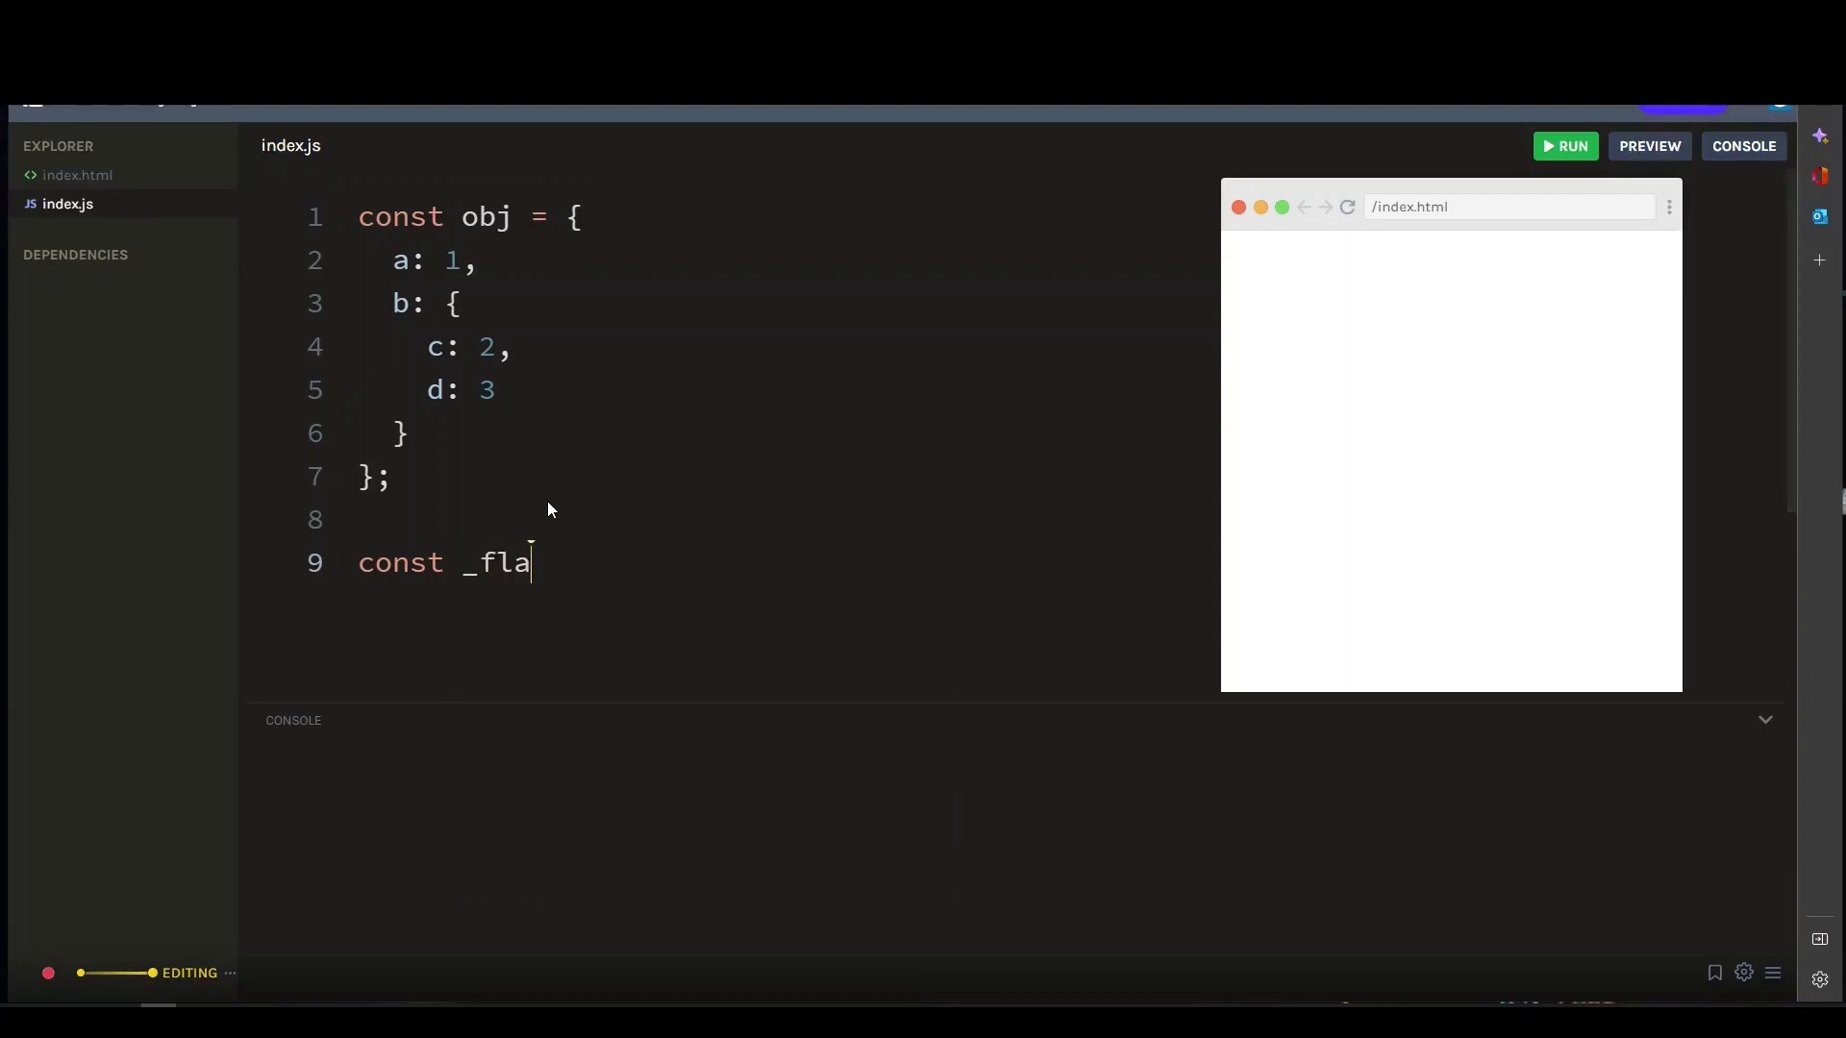
{"action": "type", "text": "ttened = Object"}
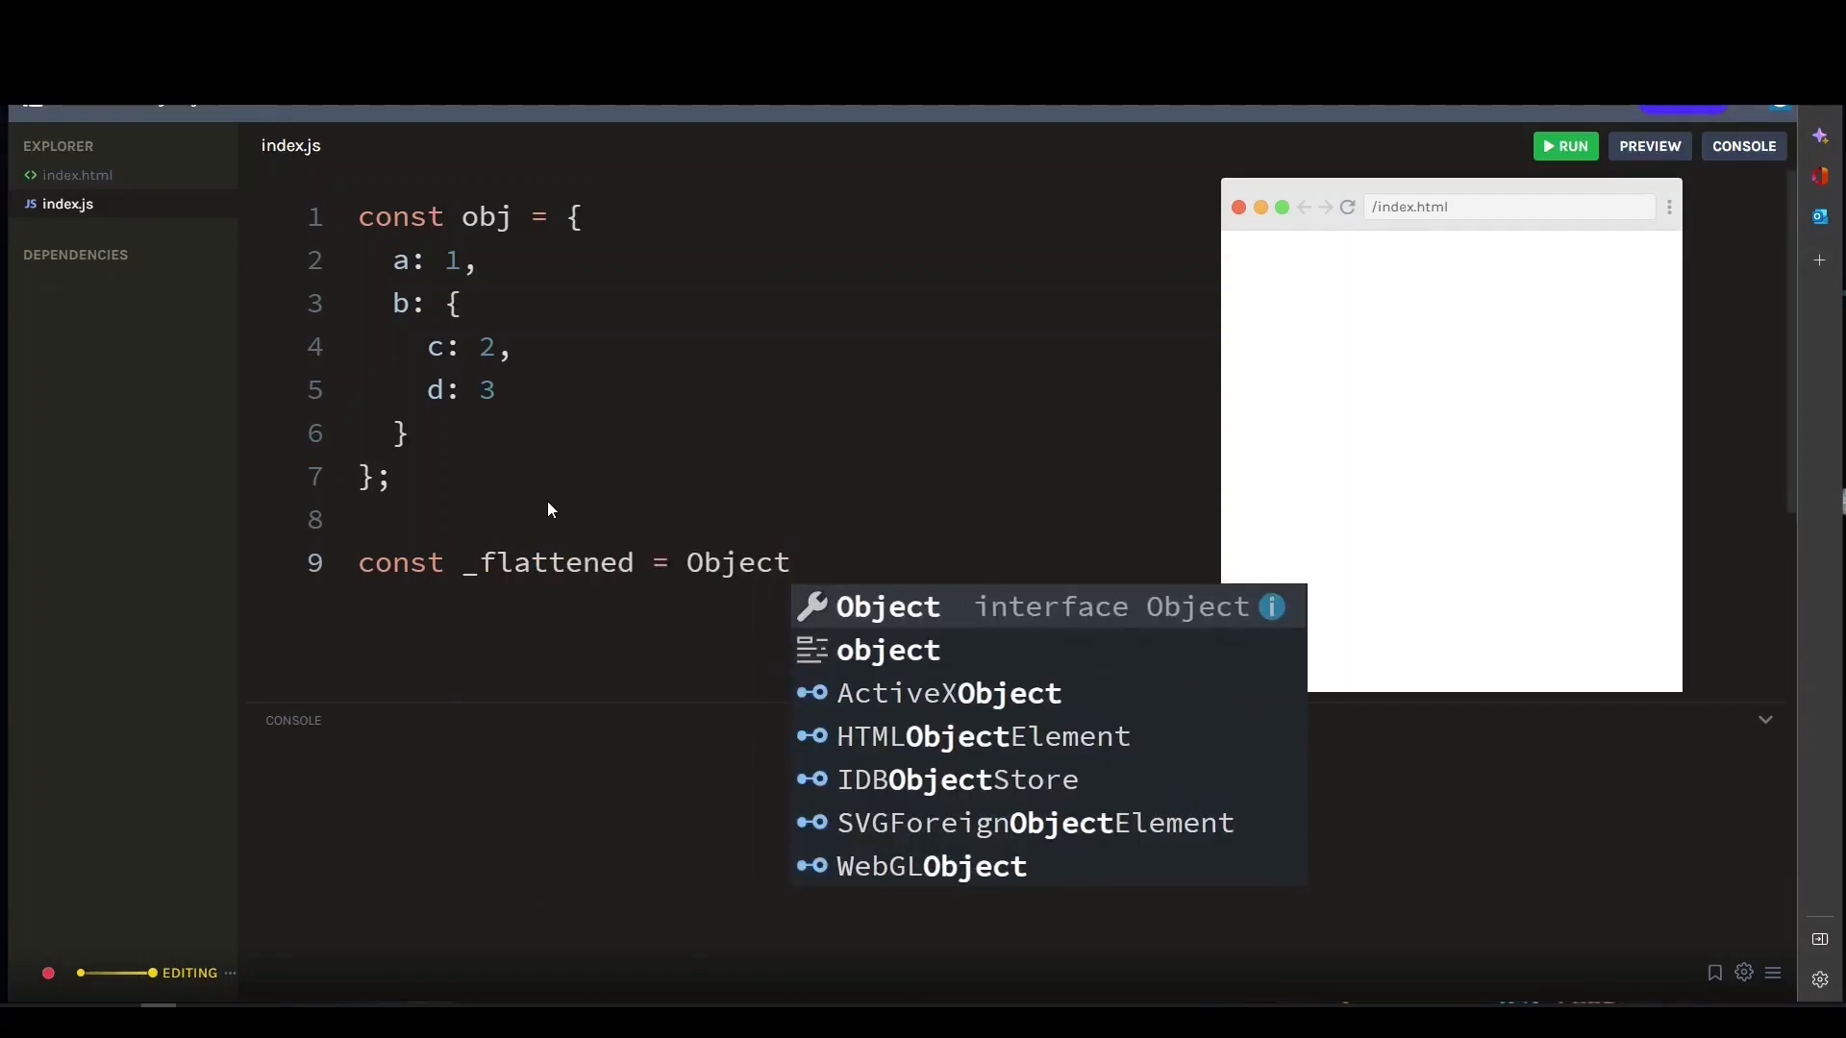
{"action": "type", "text": ".assign({}, obj, obj.b);"}
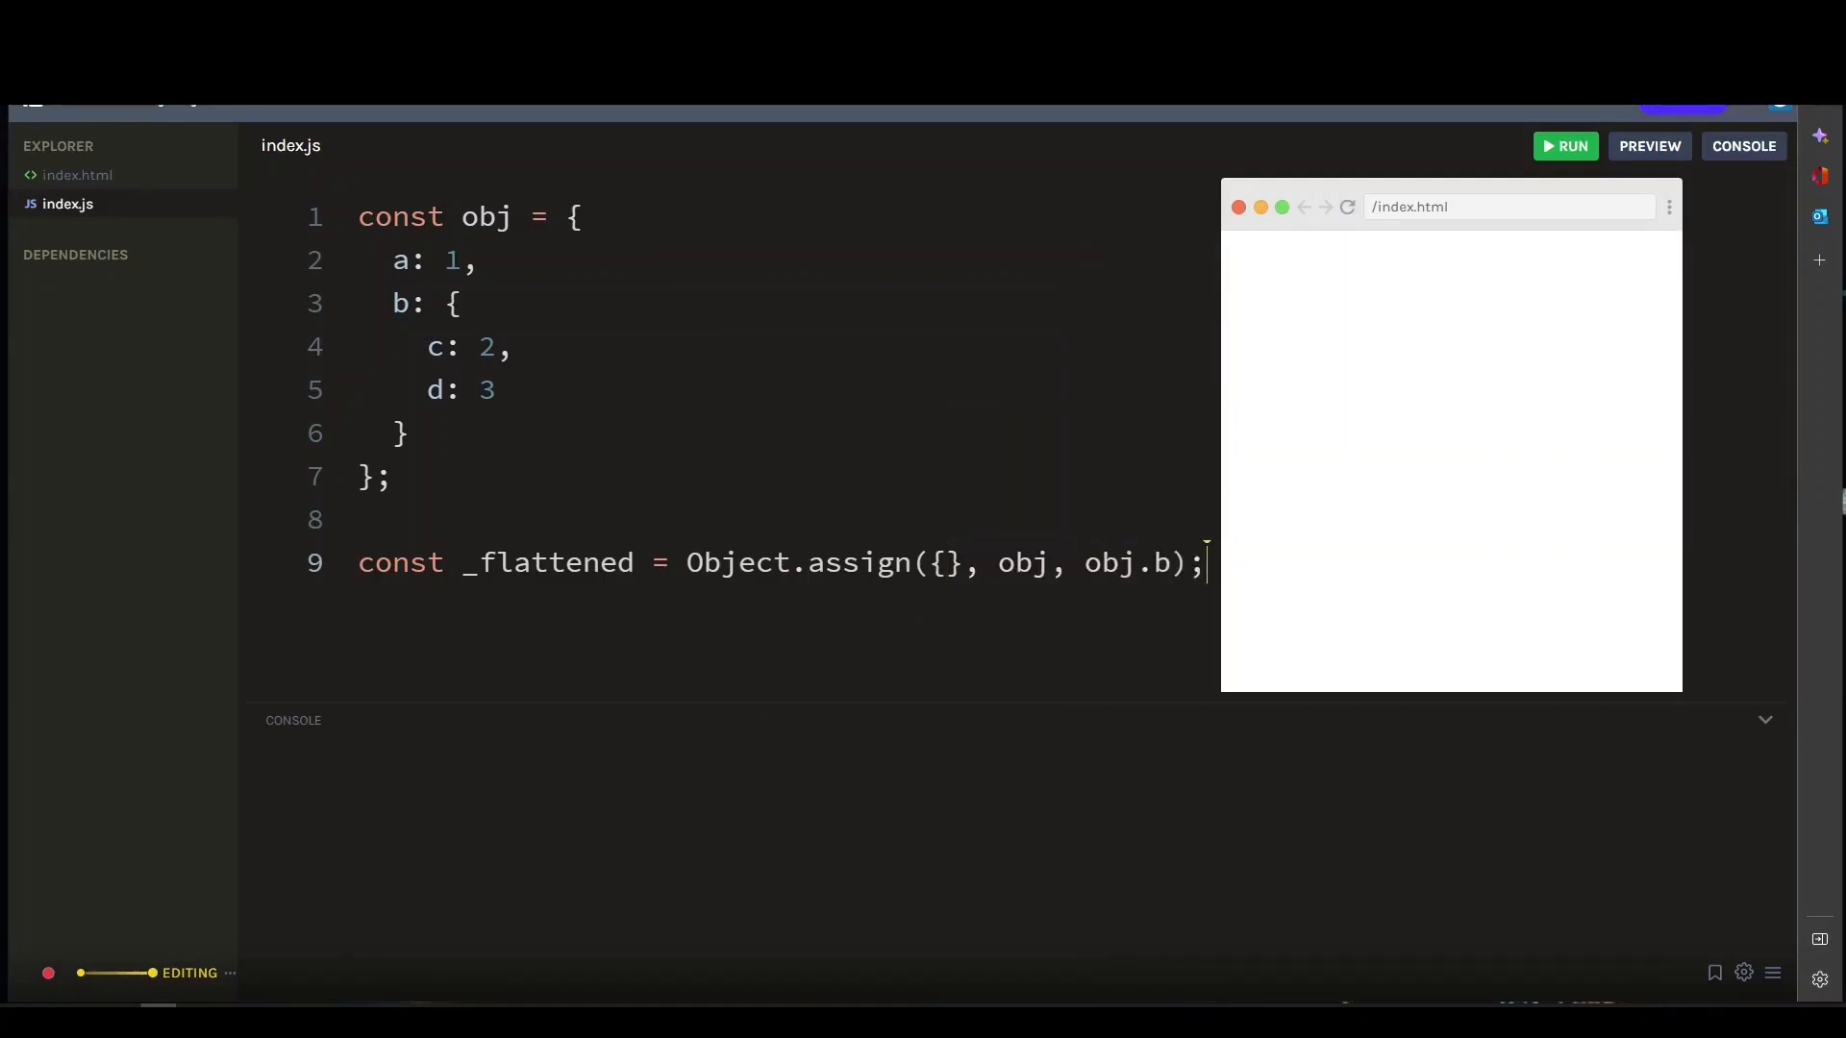
{"action": "double_click", "coordinate": [798, 563]}
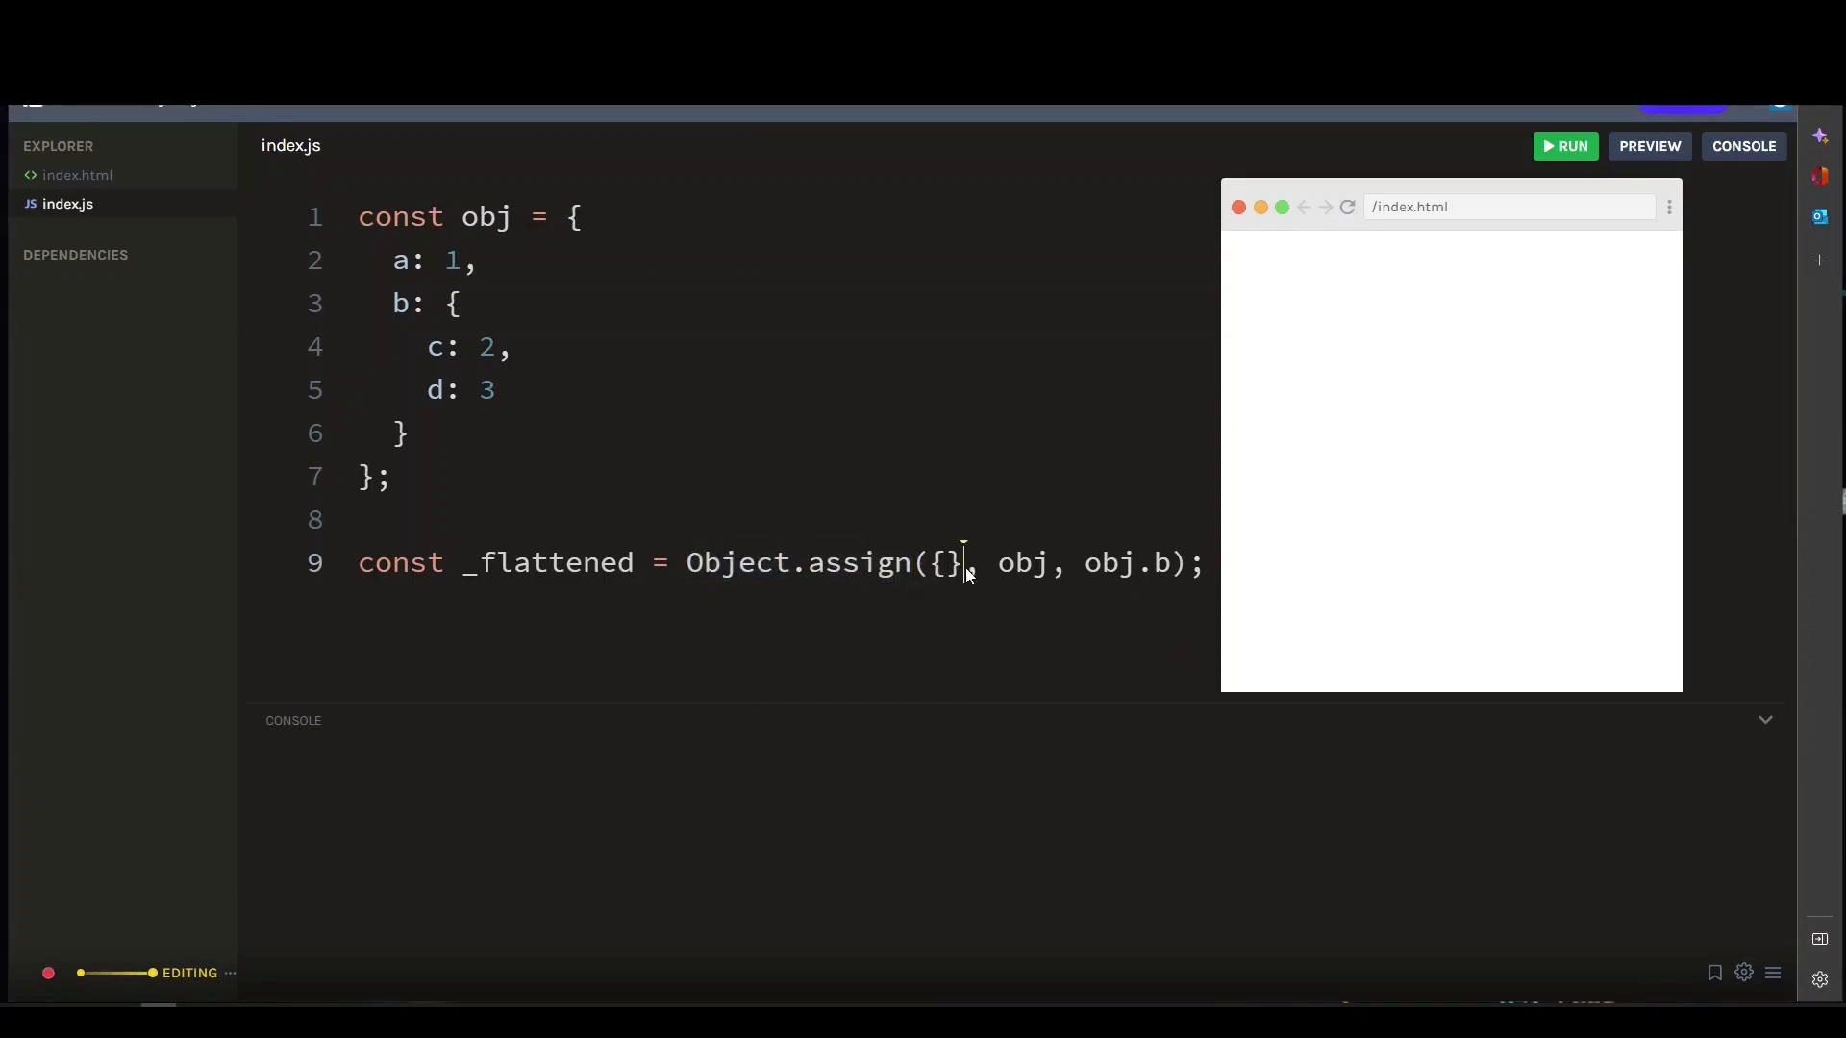
{"action": "double_click", "coordinate": [943, 563]}
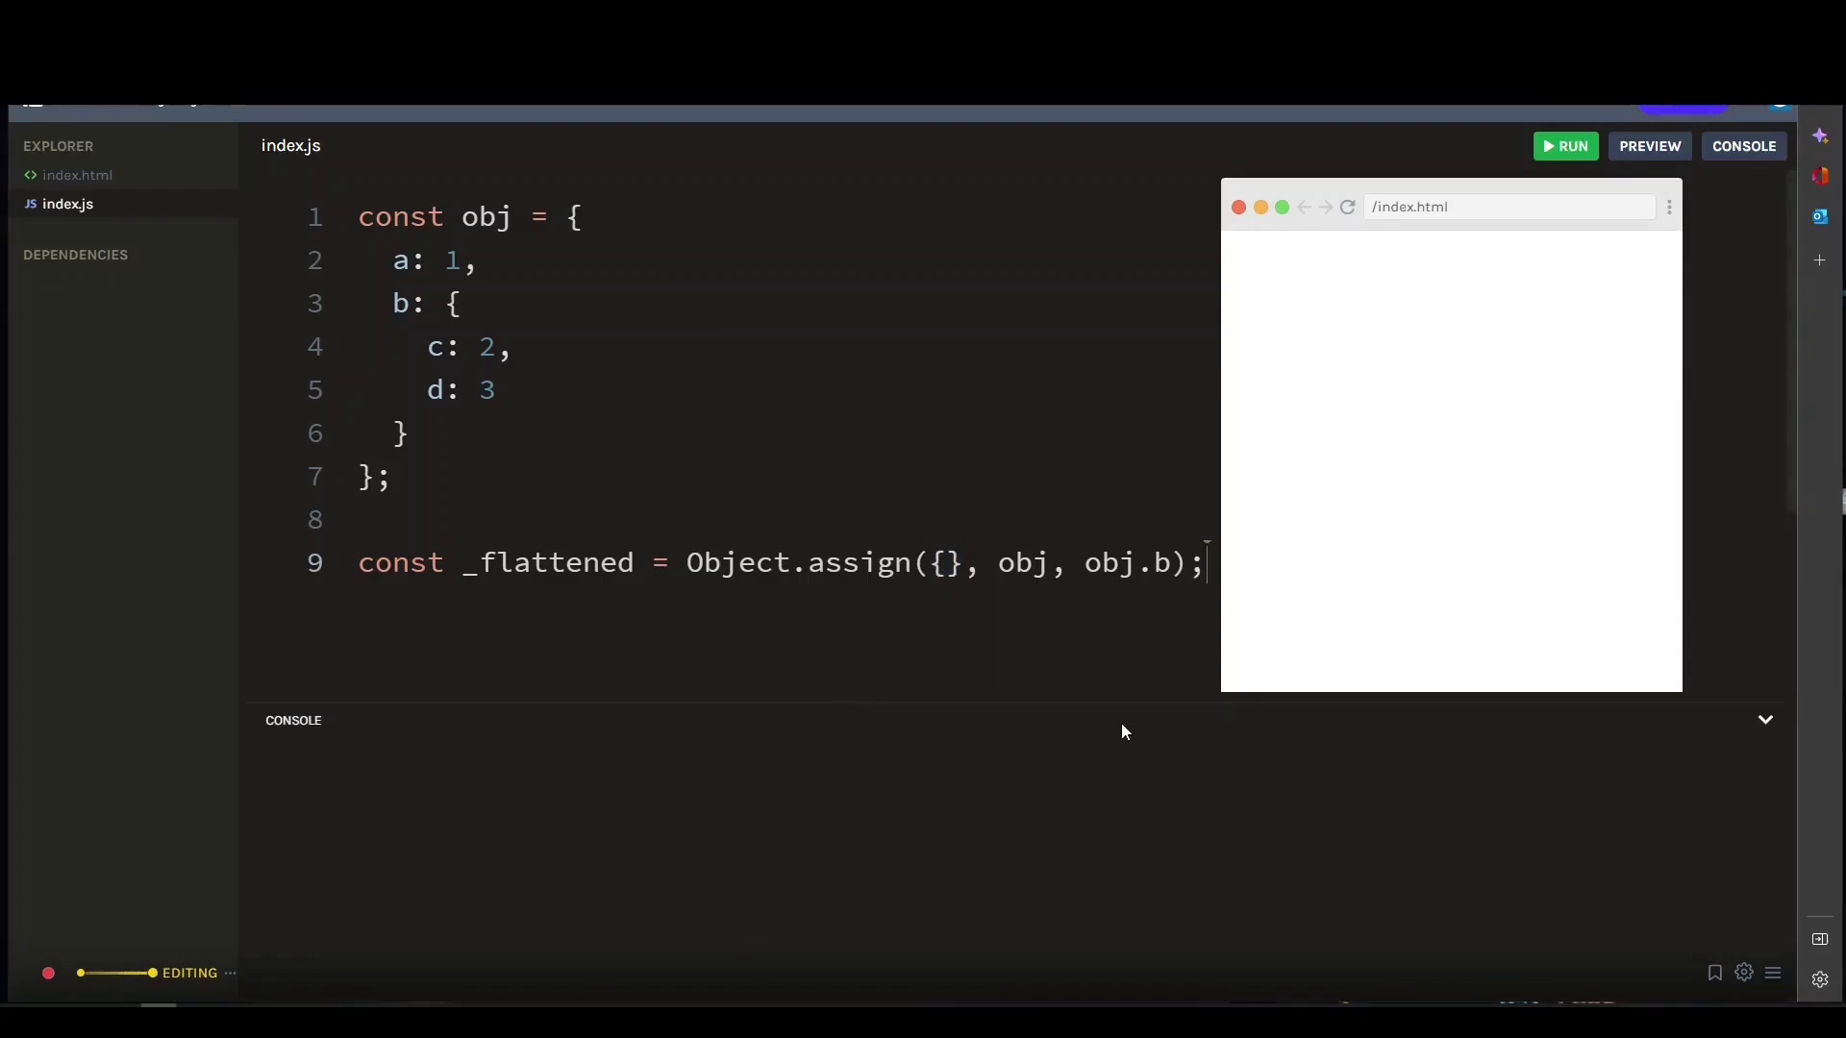
{"action": "mouse_move", "coordinate": [1086, 691]}
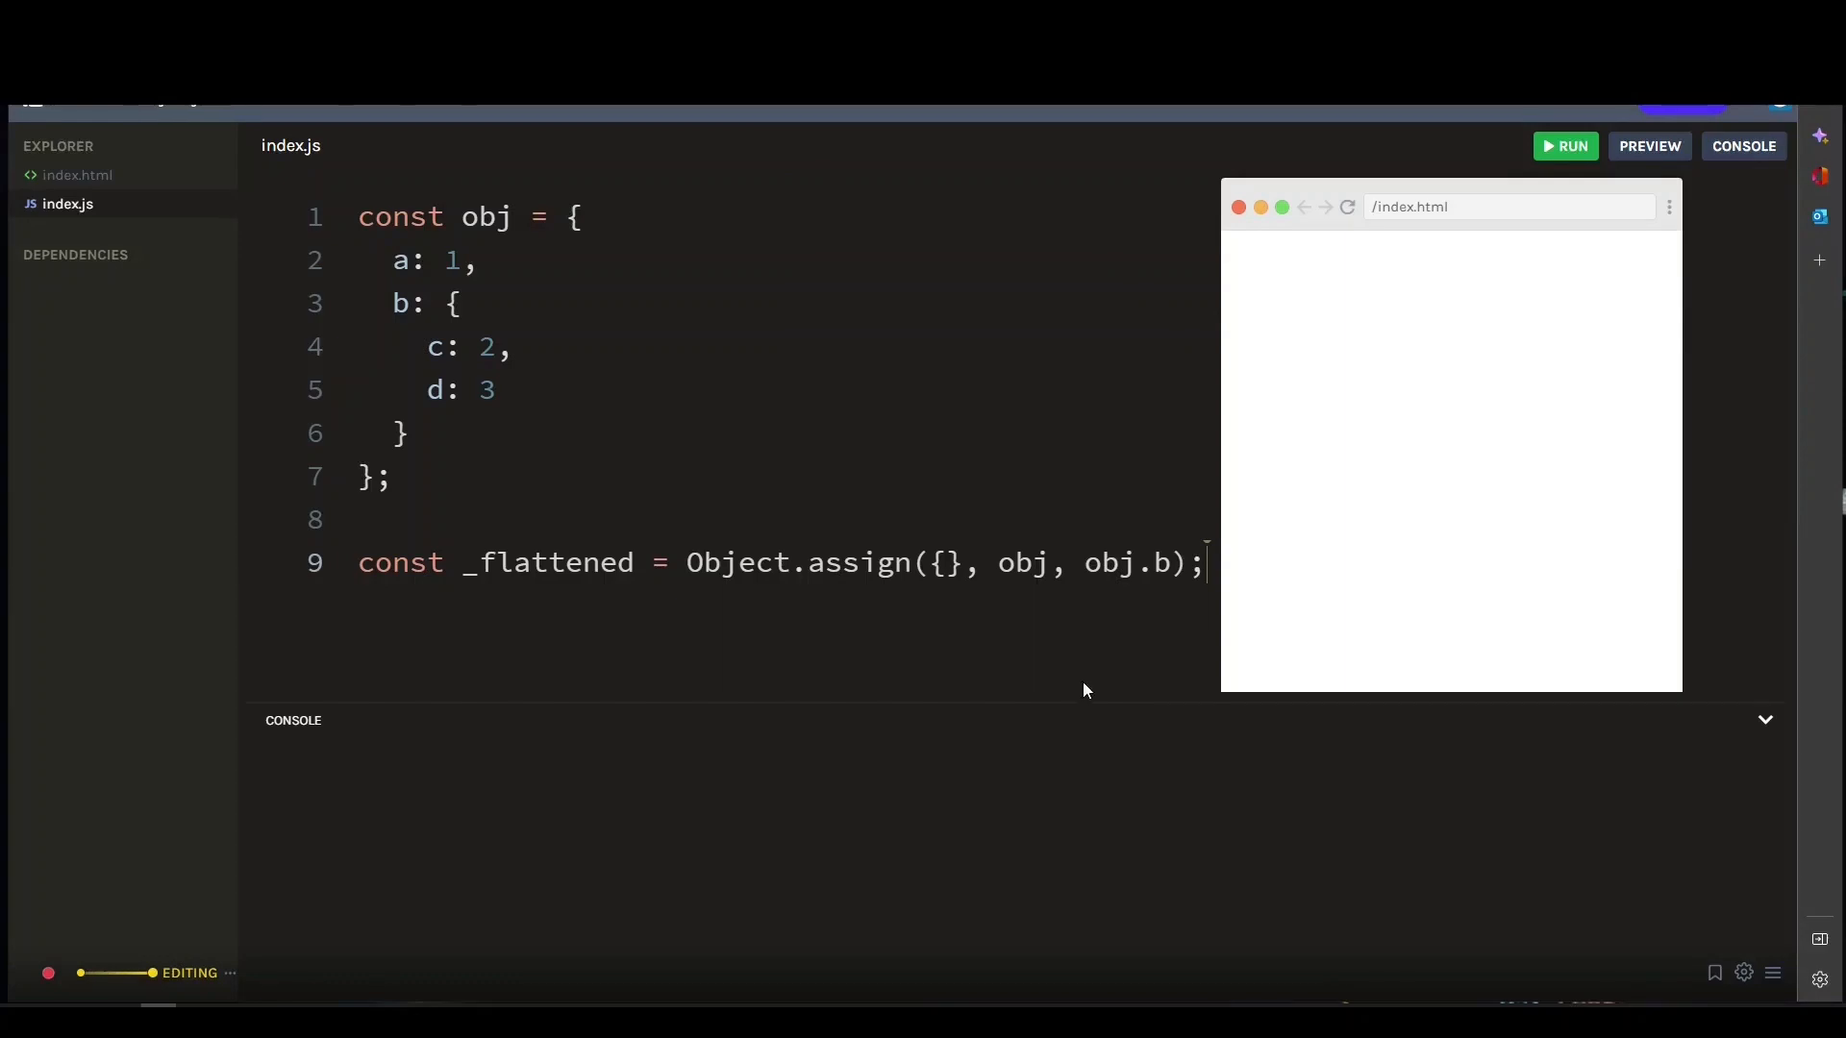
{"action": "key", "text": "Enter"}
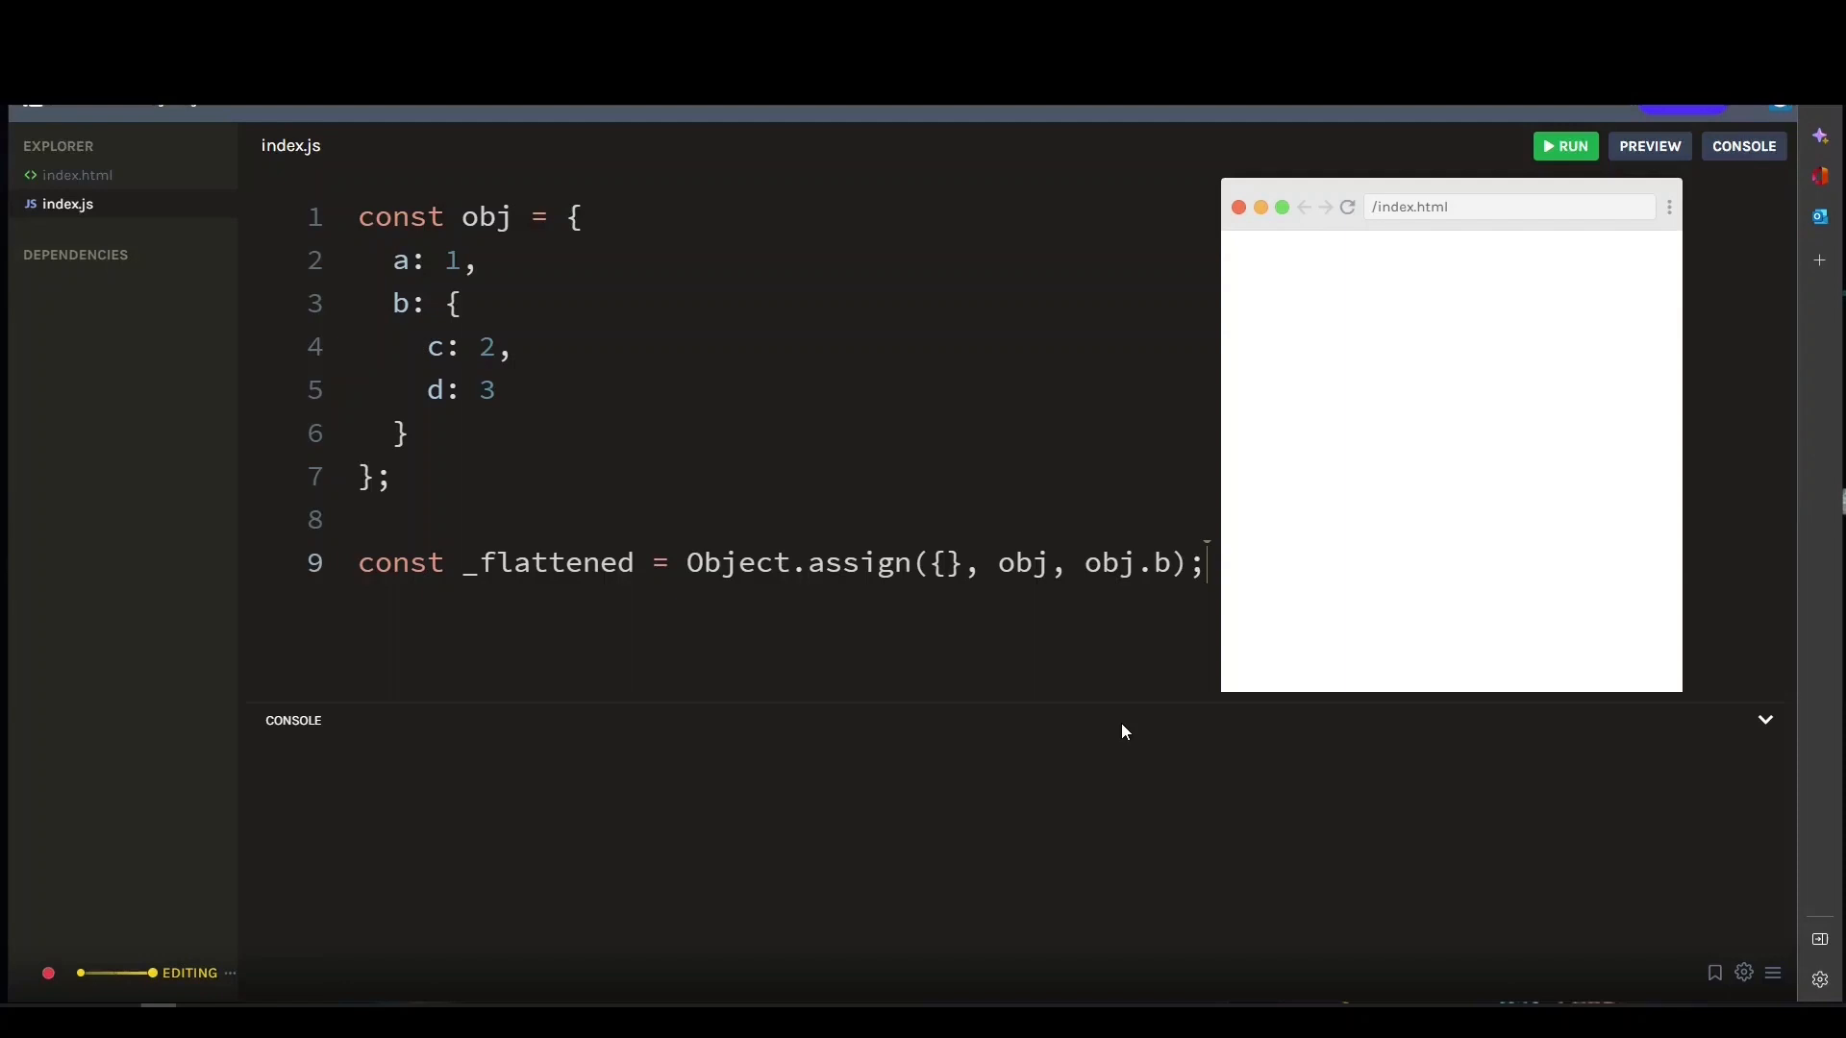
{"action": "mouse_move", "coordinate": [1068, 649]}
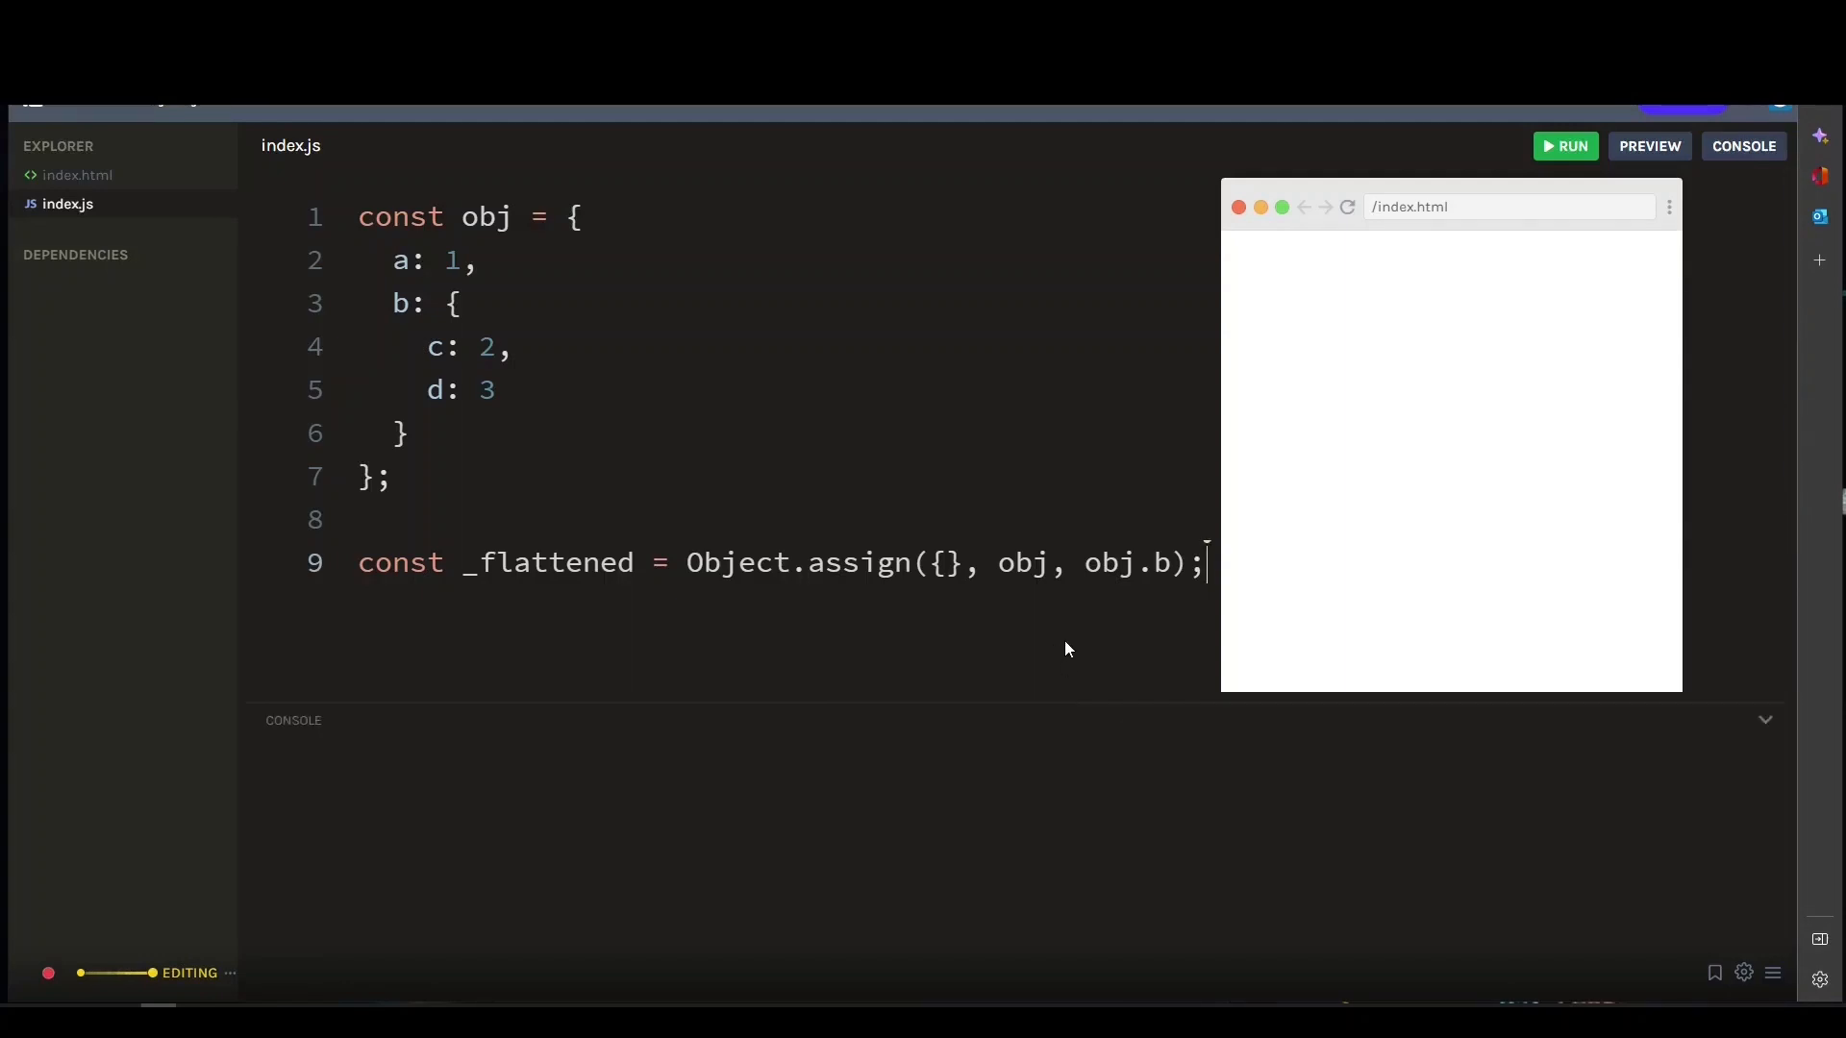
{"action": "key", "text": "Enter"}
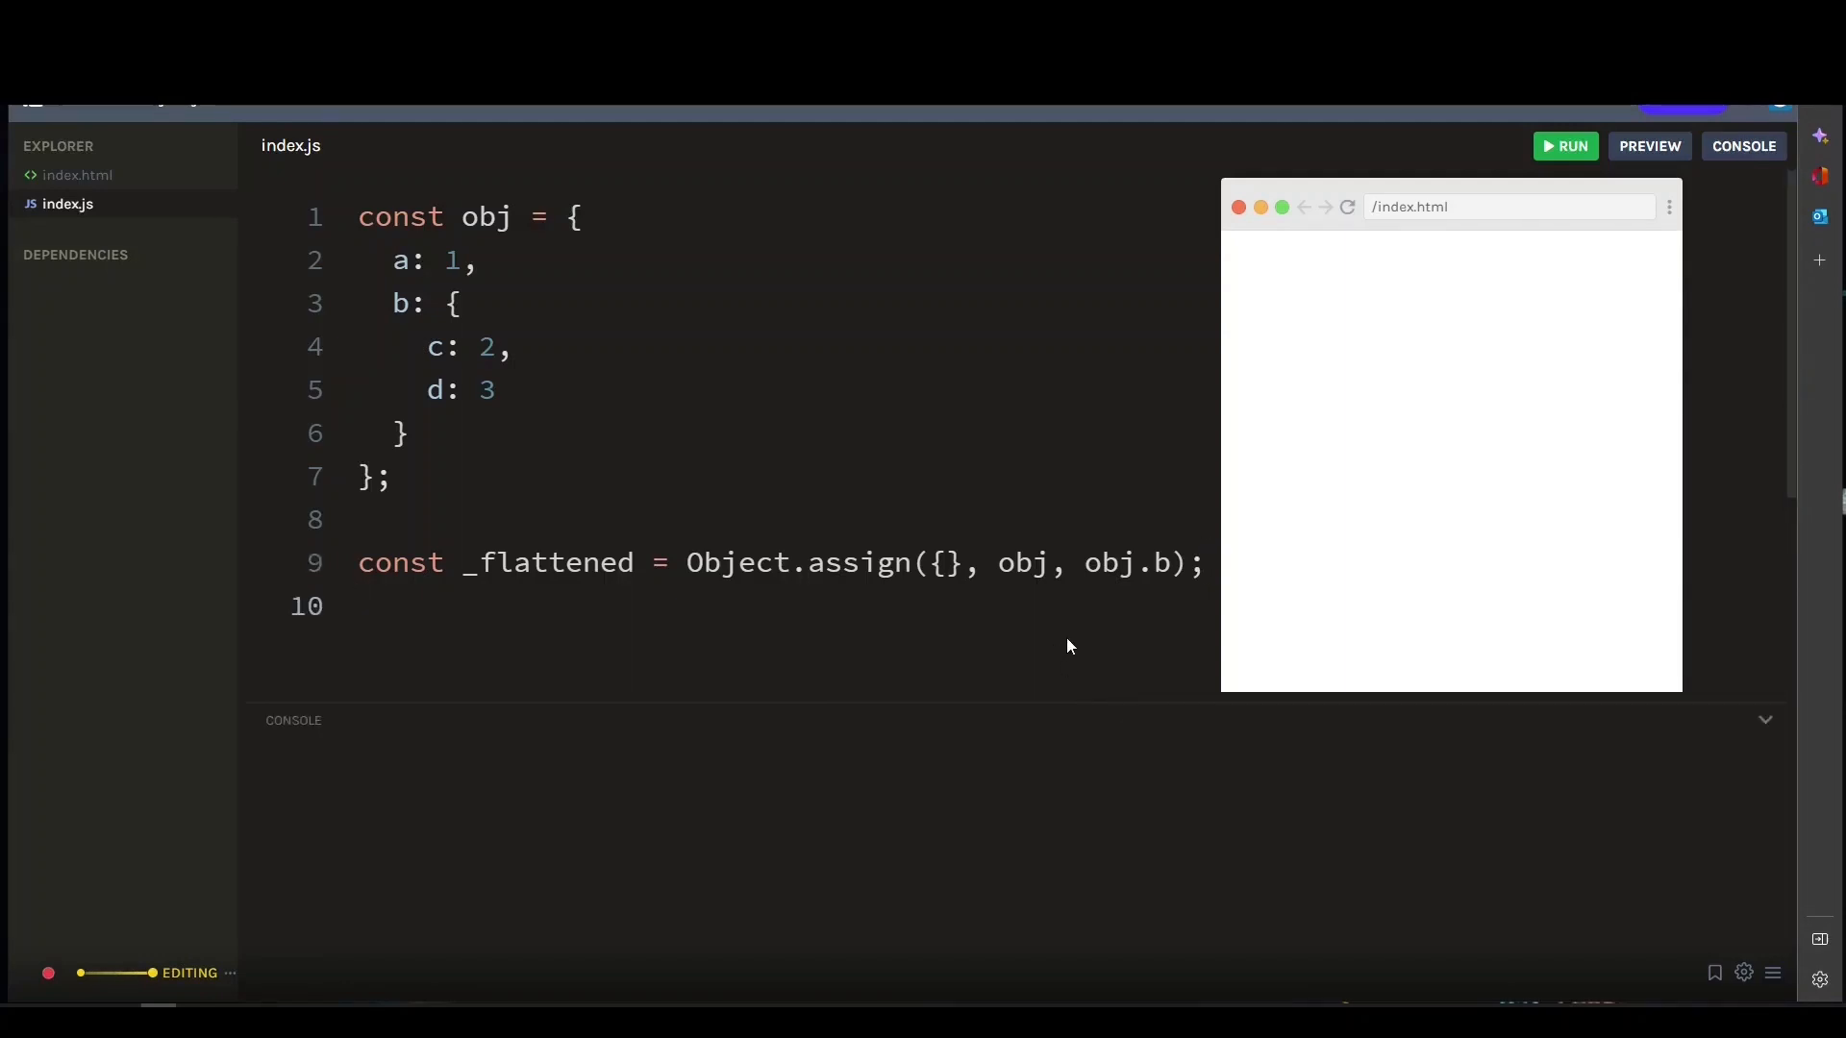
Add console.log(_flattened) and run it, printing {a: 1, b: {c: 2, d: 3}, c: 2, d: 3}
{"action": "type", "text": "console.lo"}
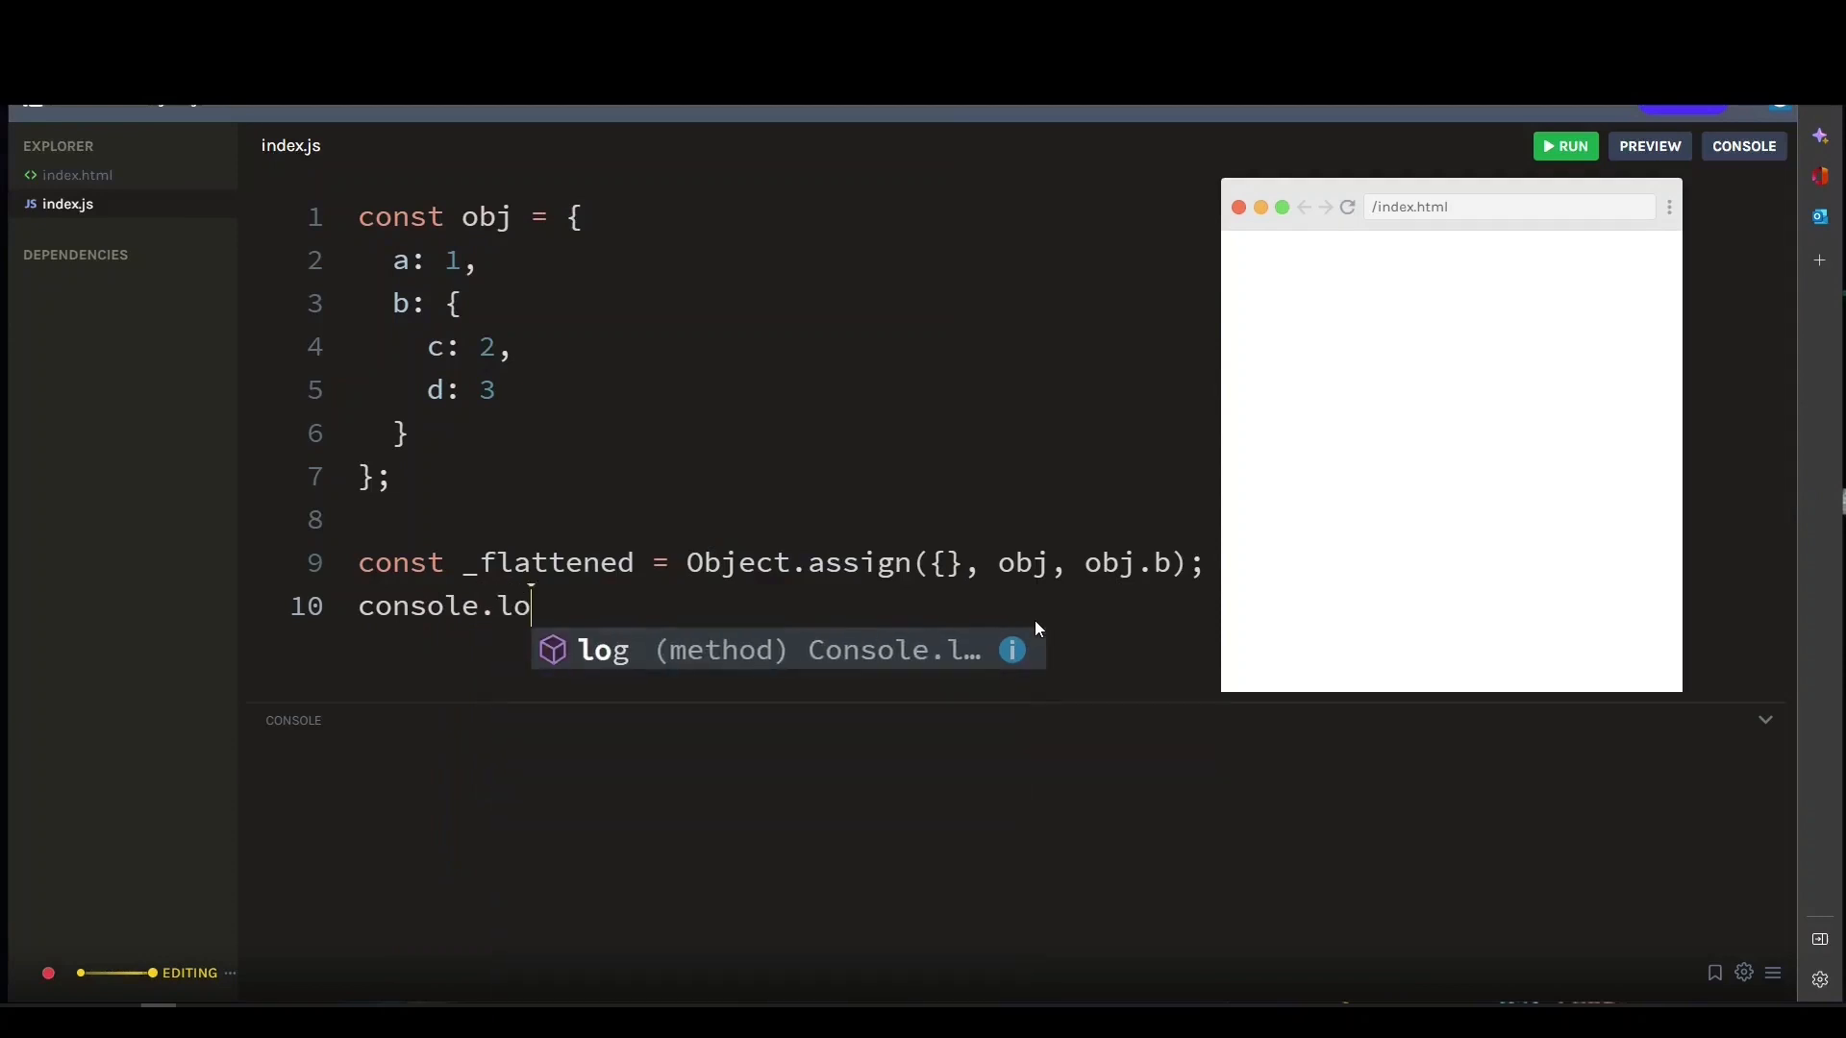
{"action": "left_click", "coordinate": [1566, 147]}
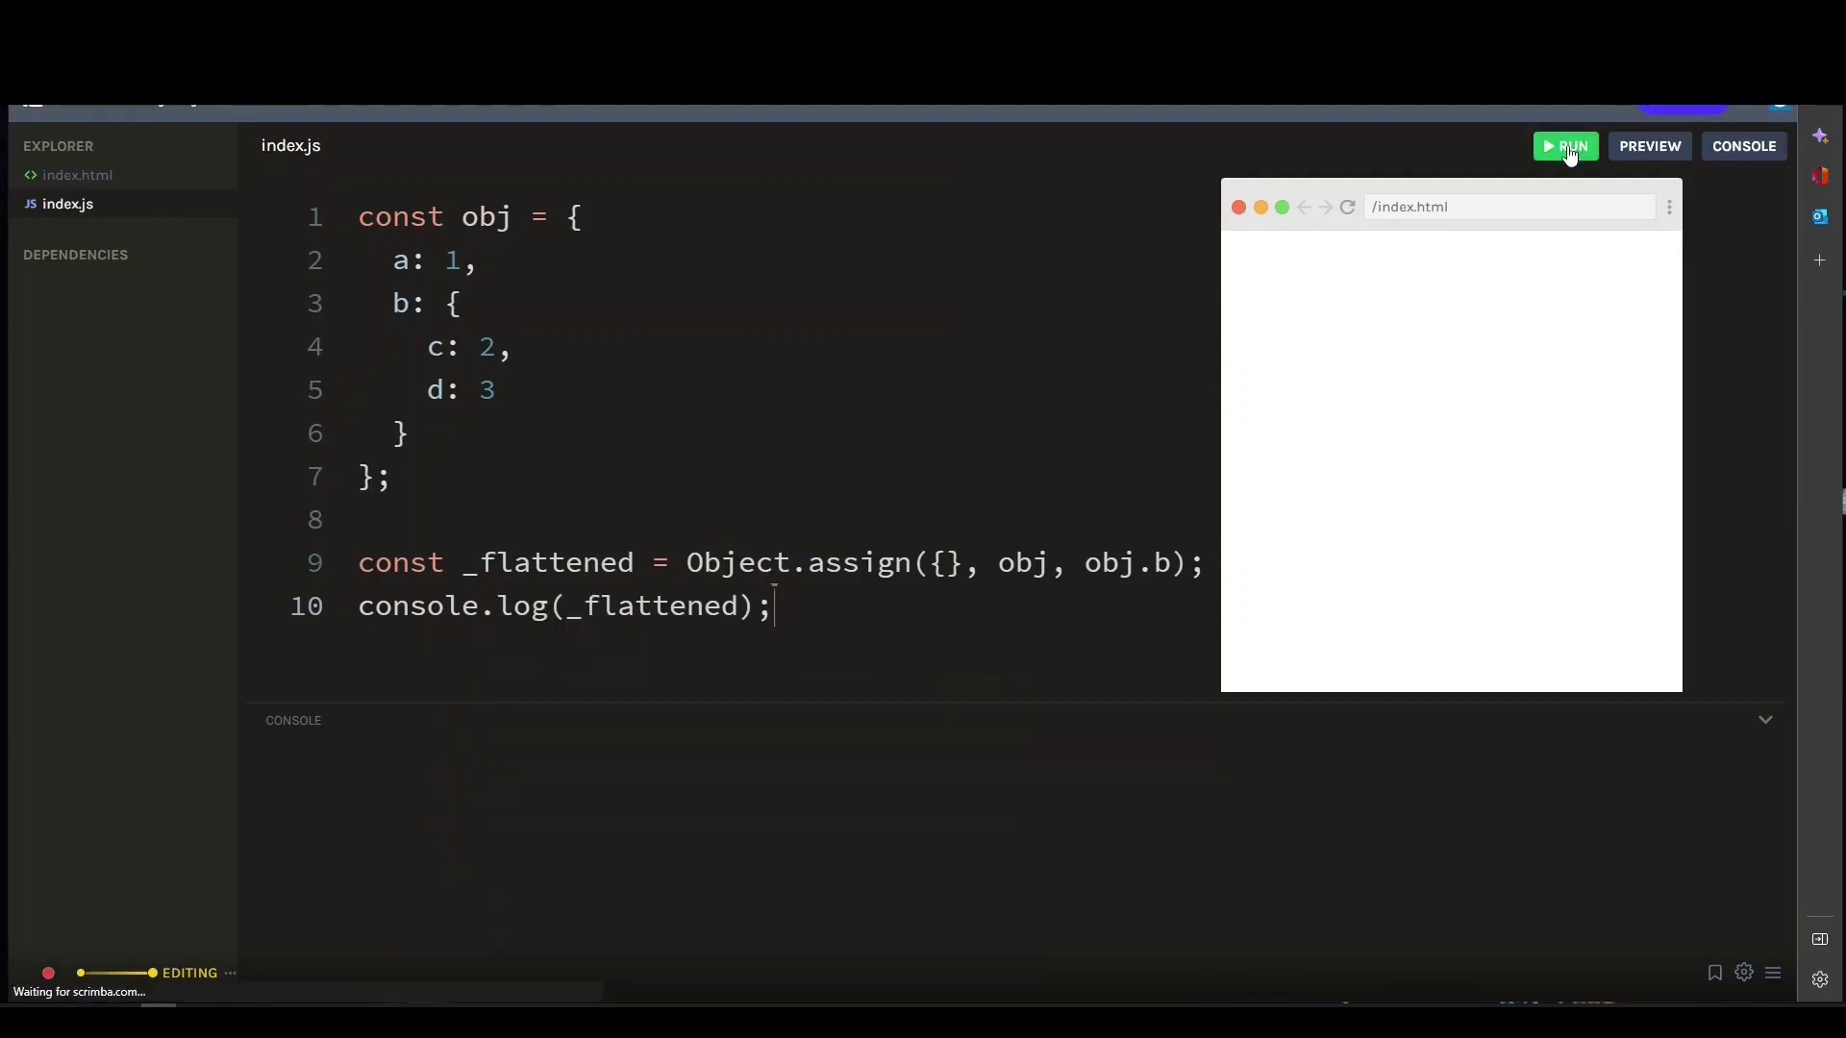
{"action": "left_click", "coordinate": [1567, 146]}
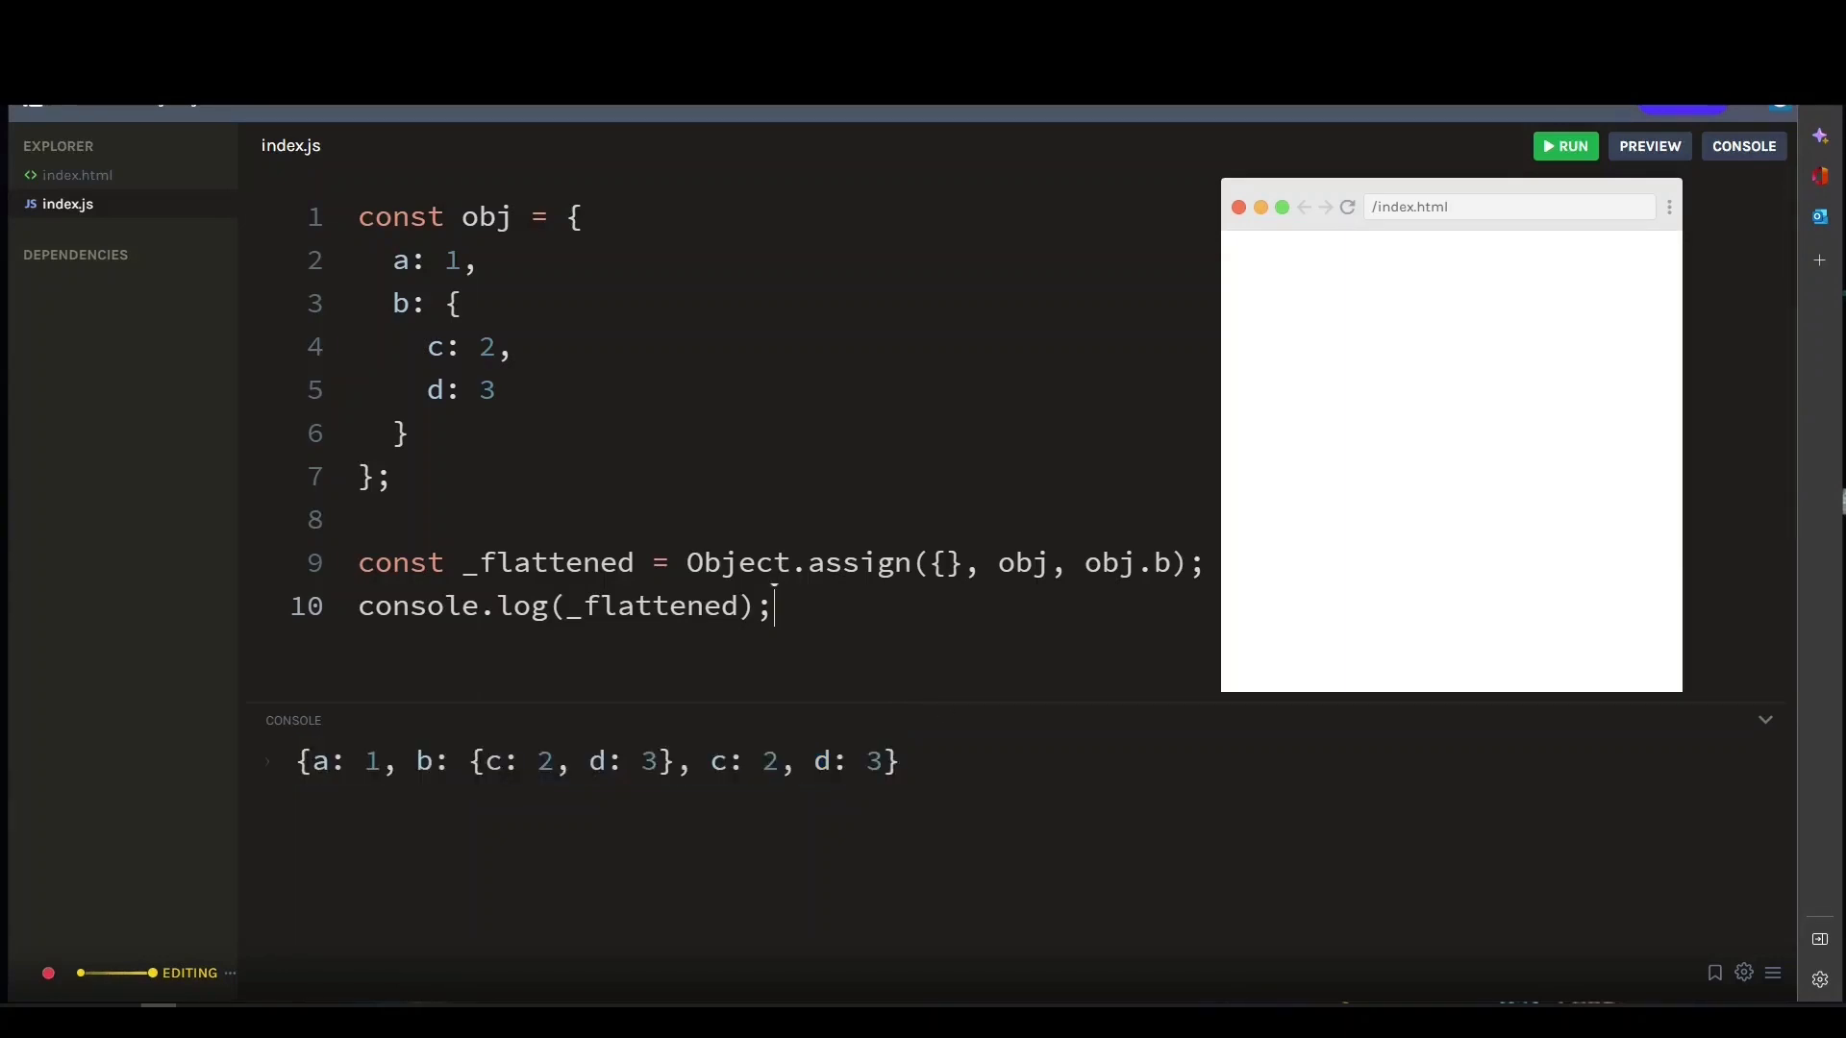
{"action": "mouse_move", "coordinate": [1026, 626]}
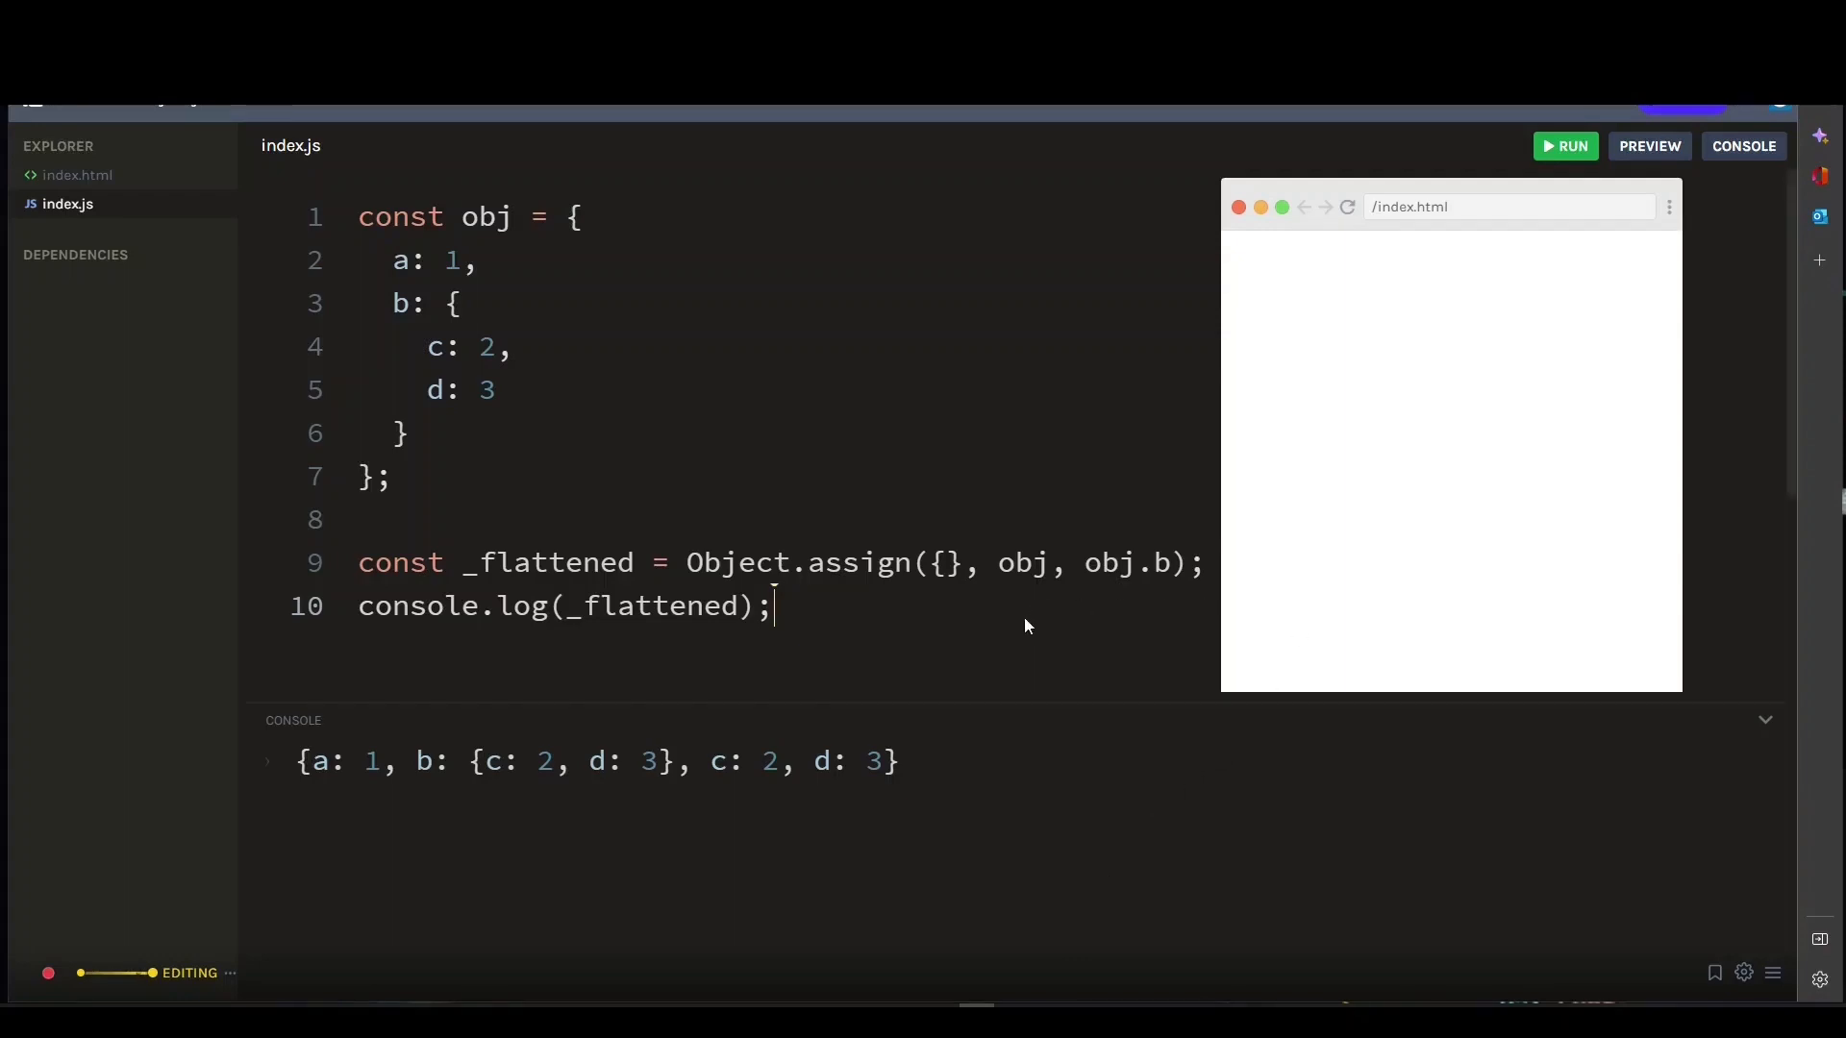
{"action": "mouse_move", "coordinate": [780, 655]}
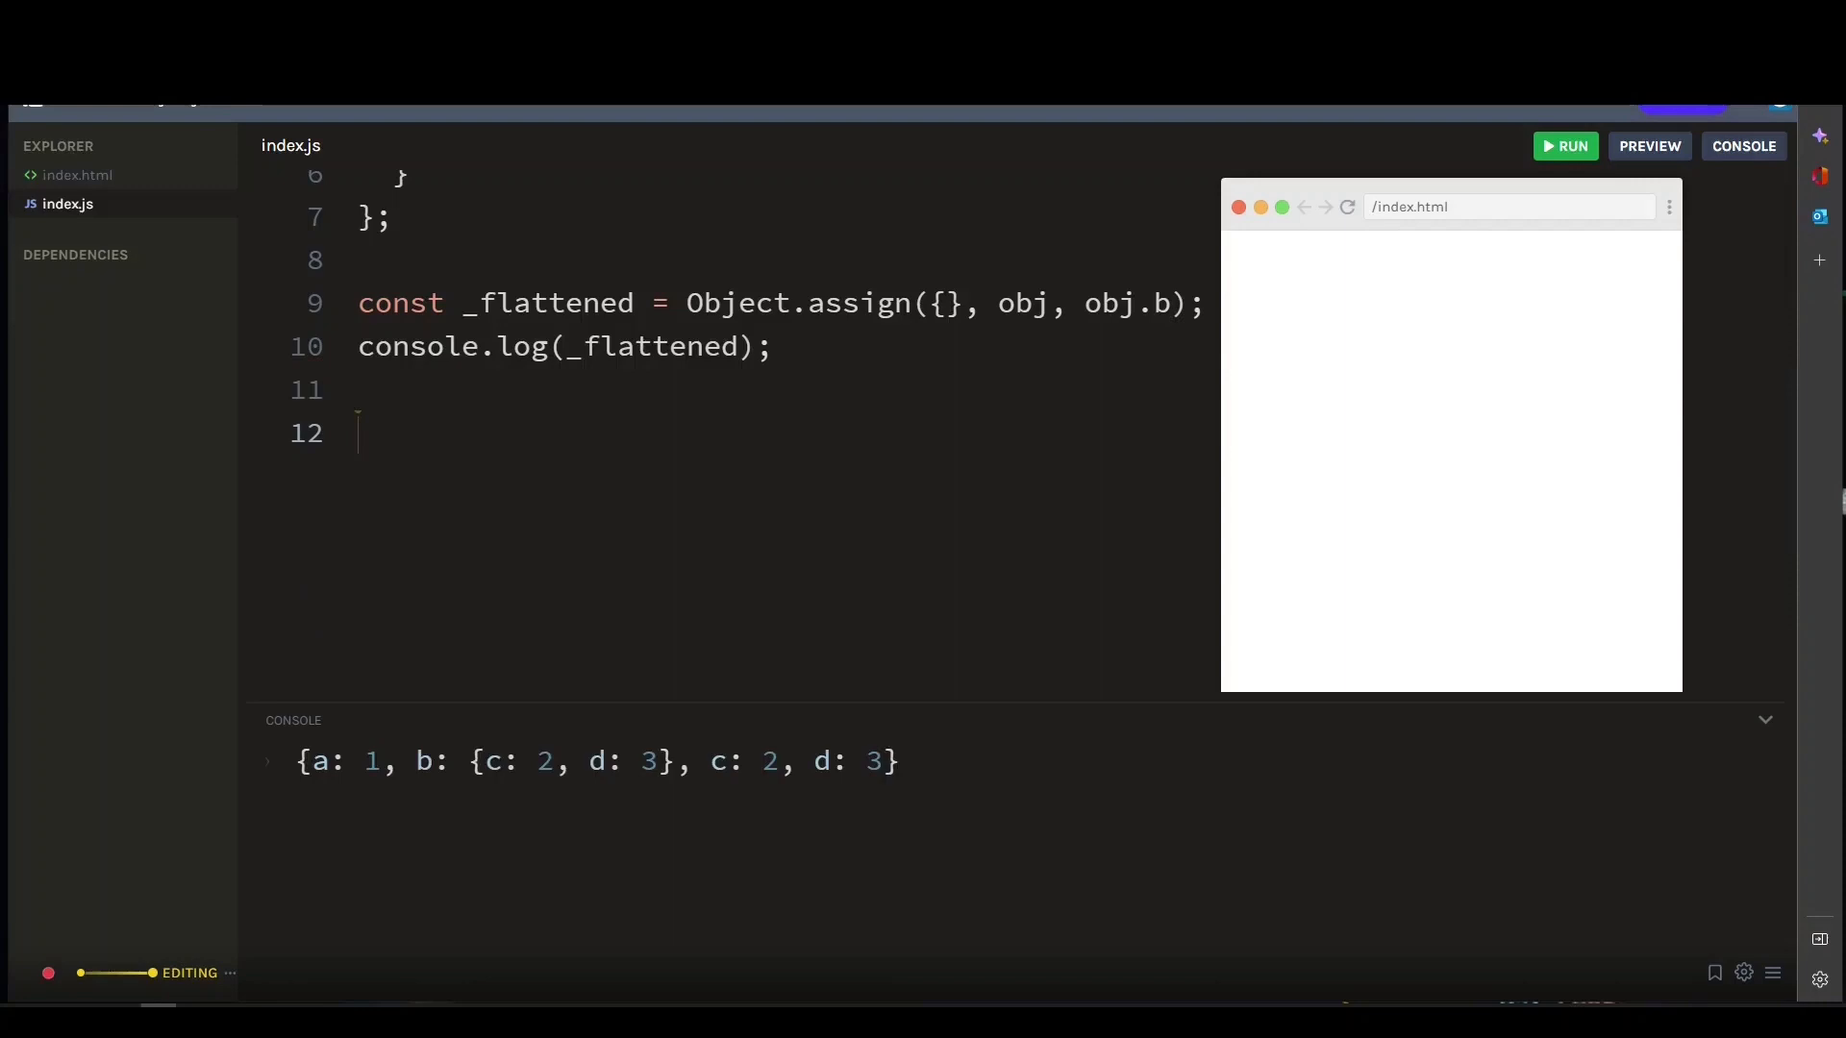
Write flatten(obj) returning Object.entries(obj).reduce, recursing on values where typeof === 'object'
{"action": "type", "text": "function flatten(o"}
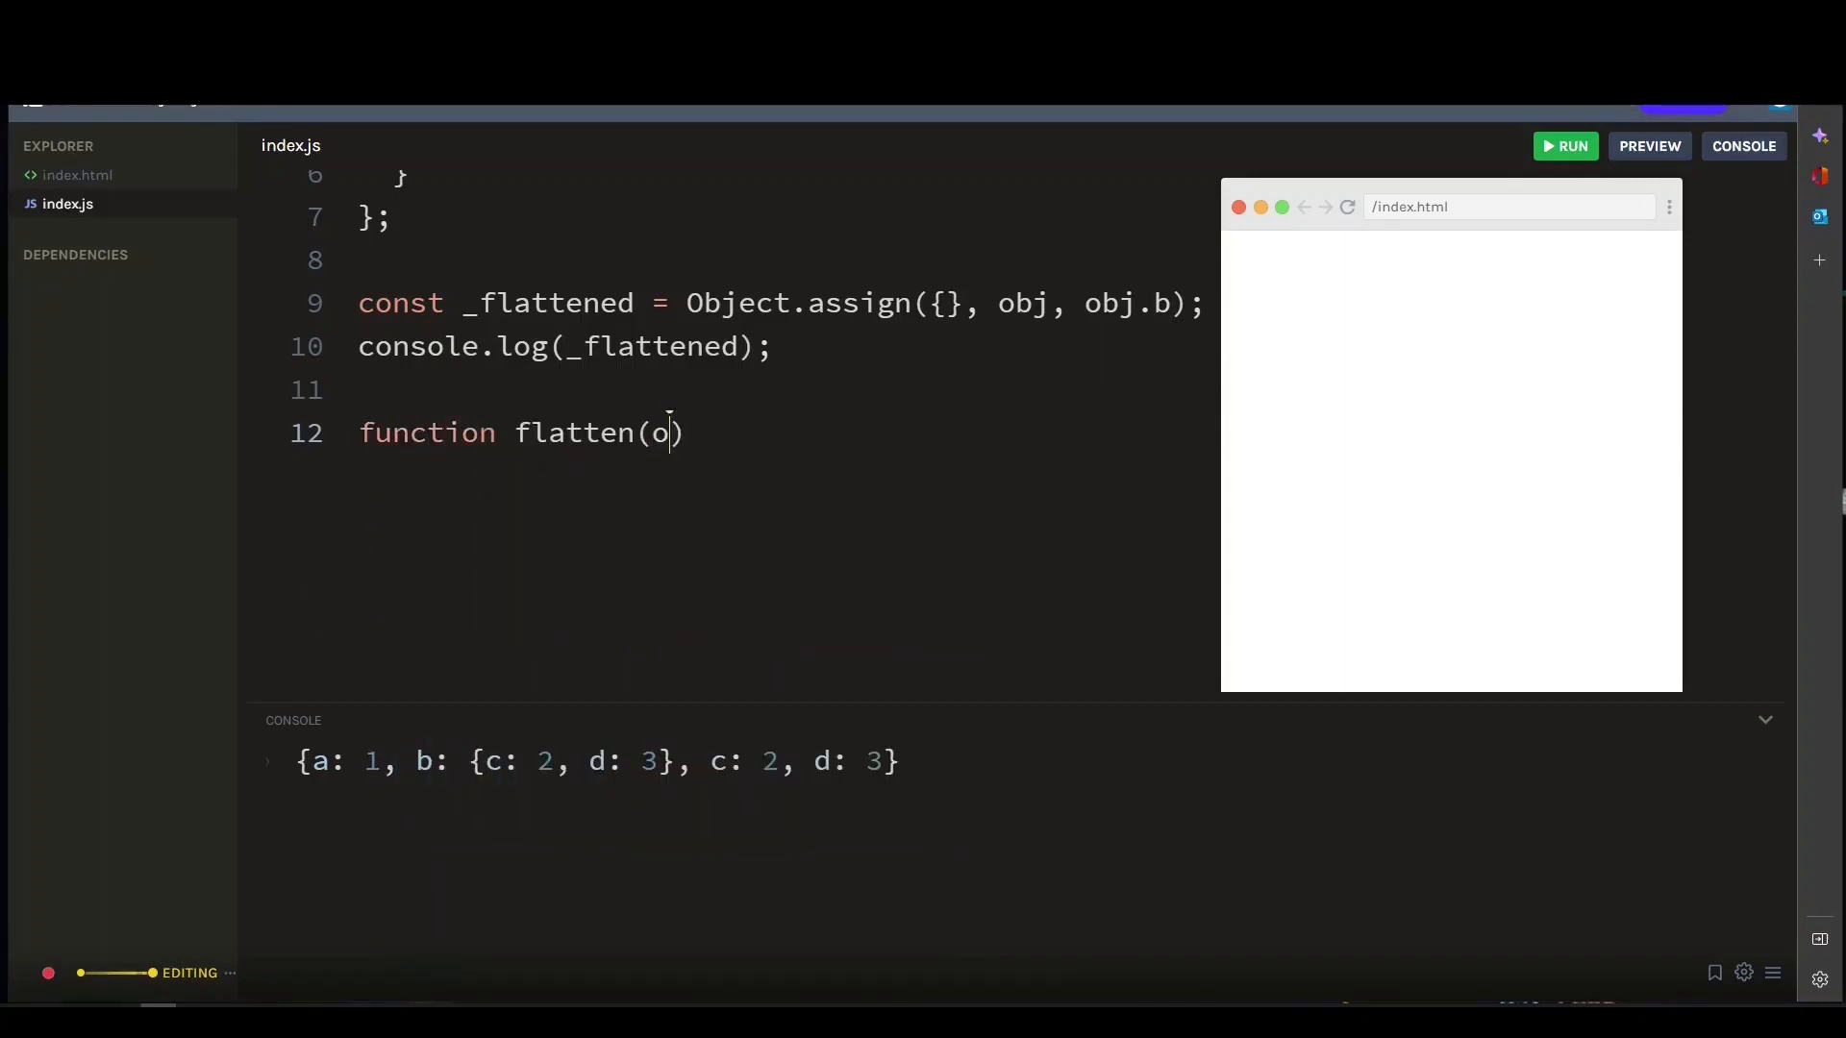
{"action": "type", "text": "bj"}
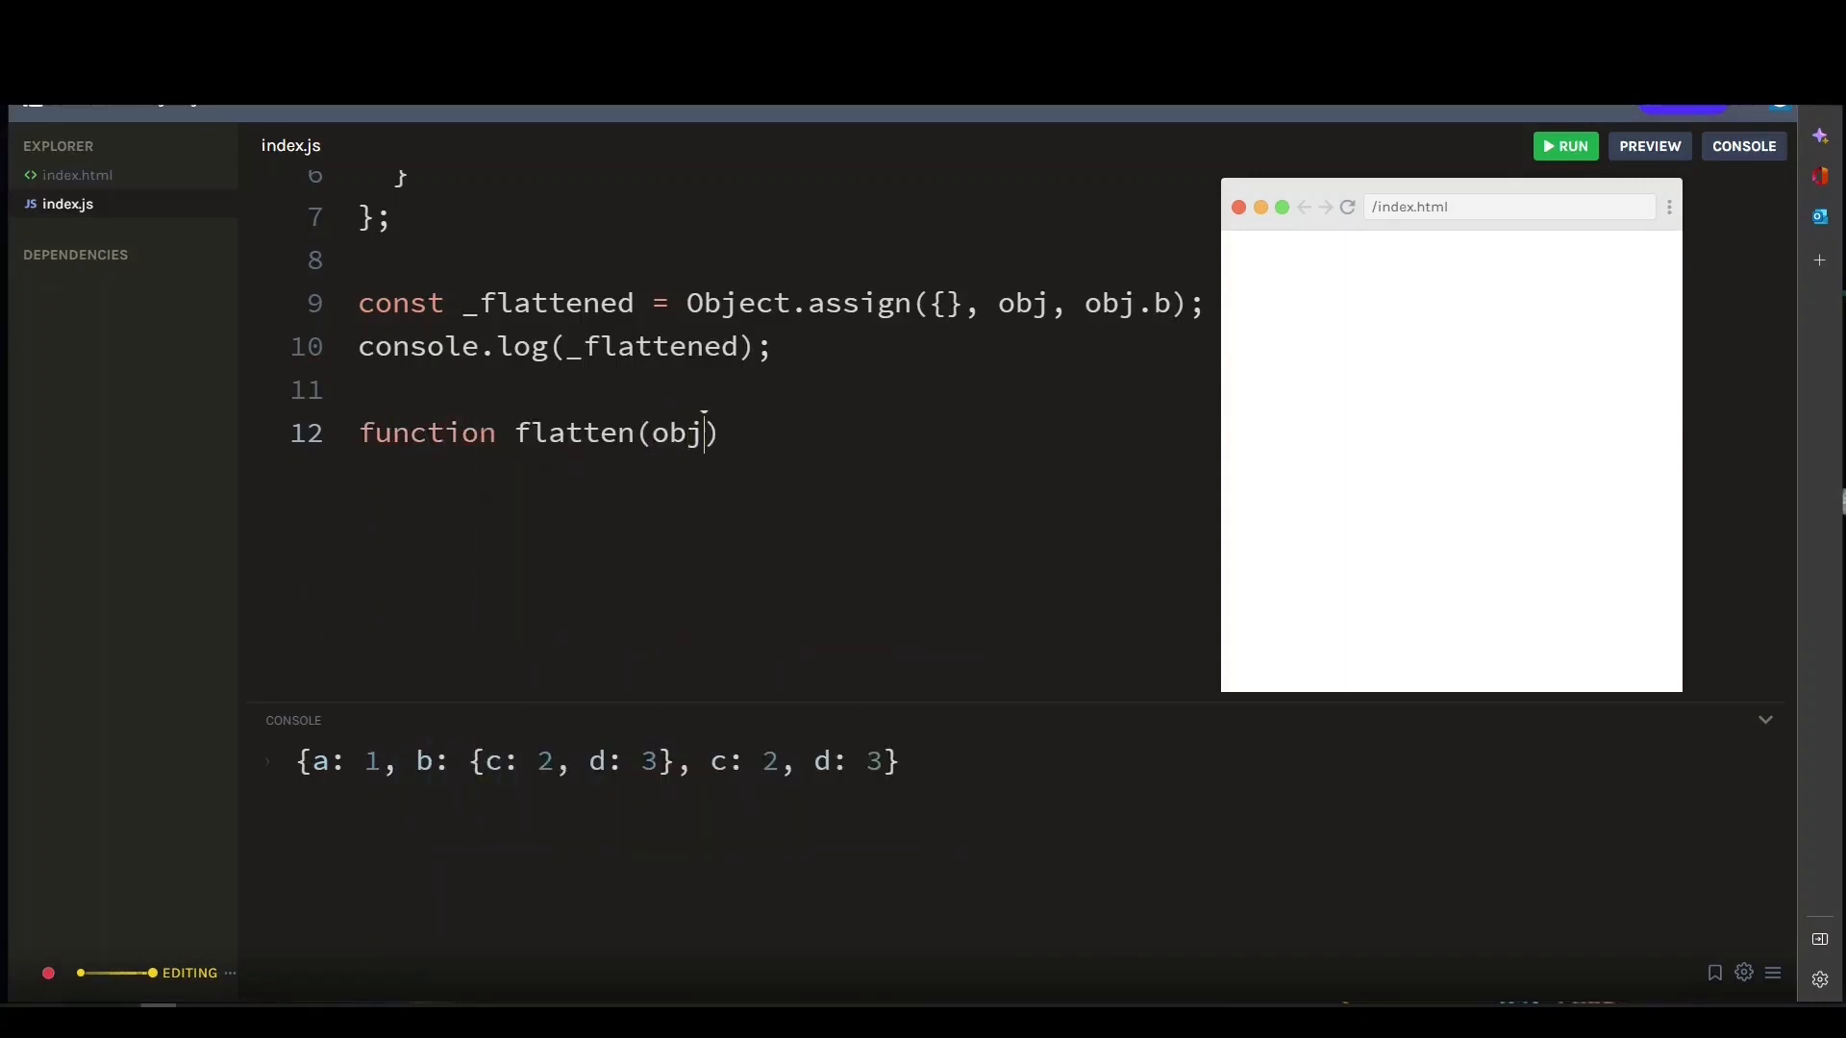
{"action": "type", "text": "{"}
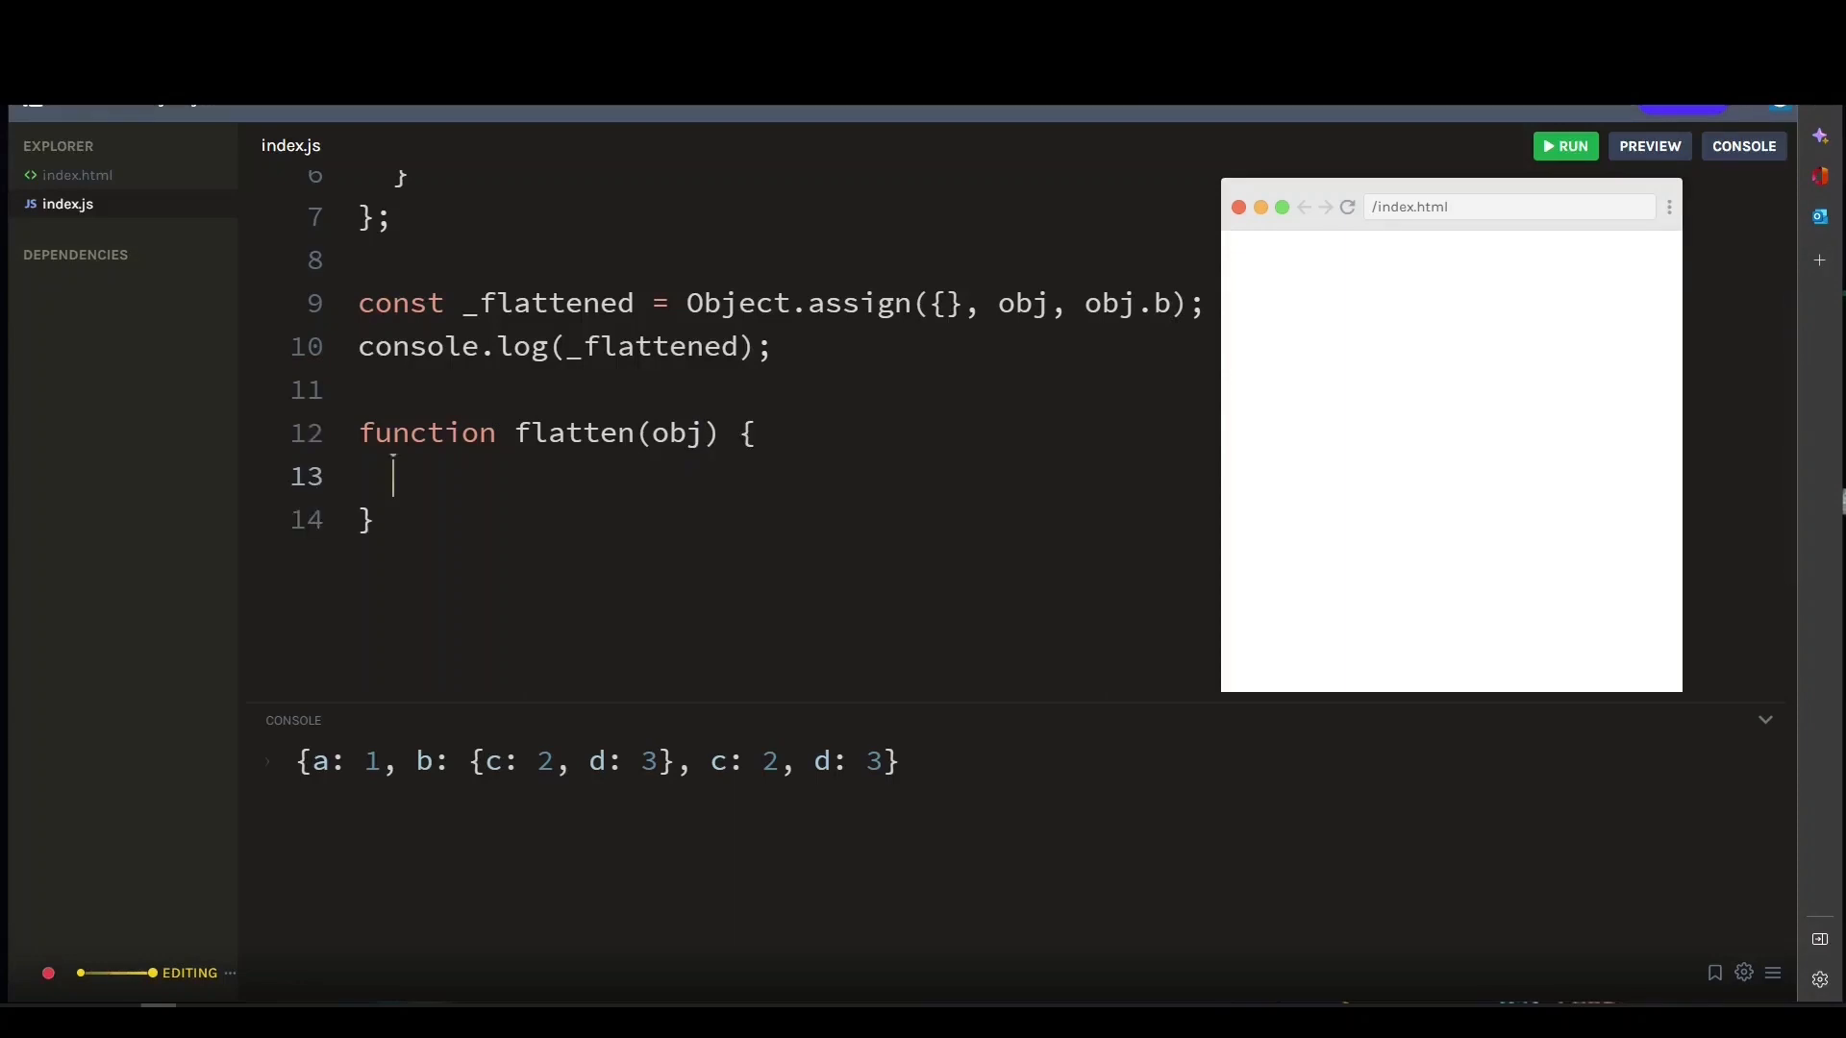
{"action": "type", "text": "return Object"}
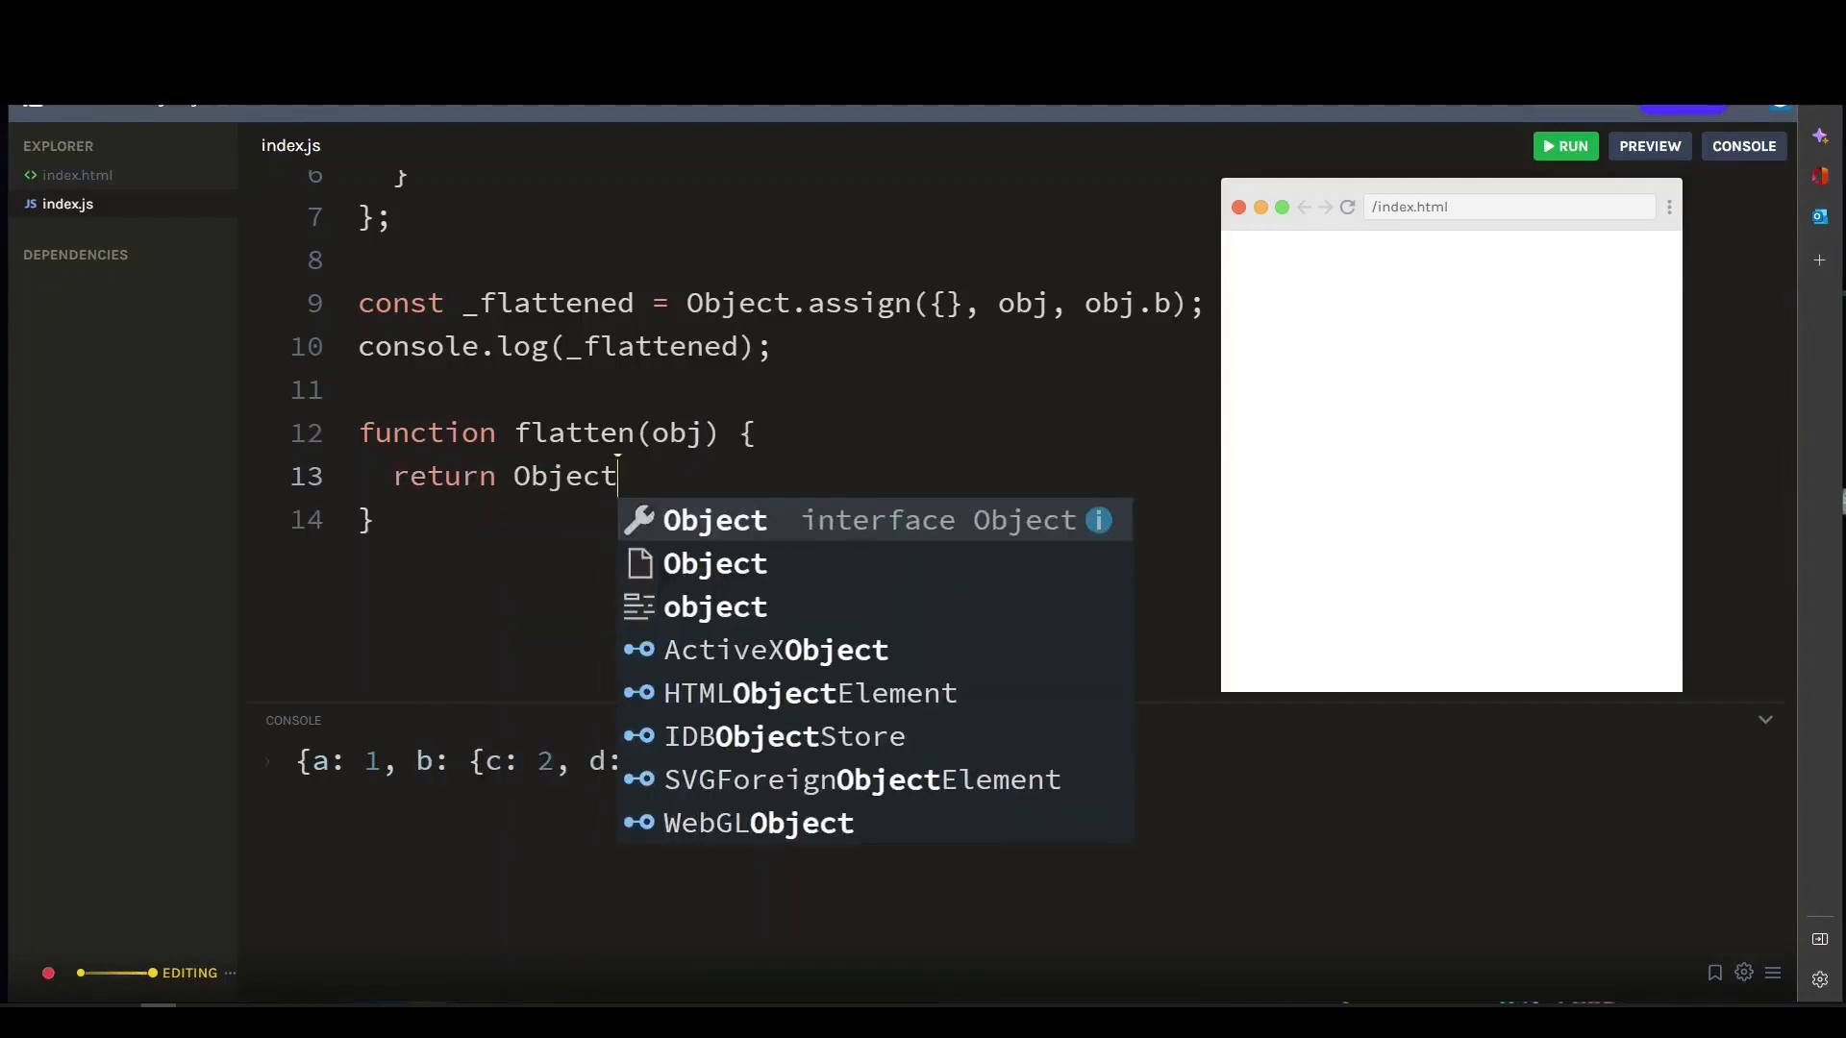
{"action": "type", "text": ".entries(obj"}
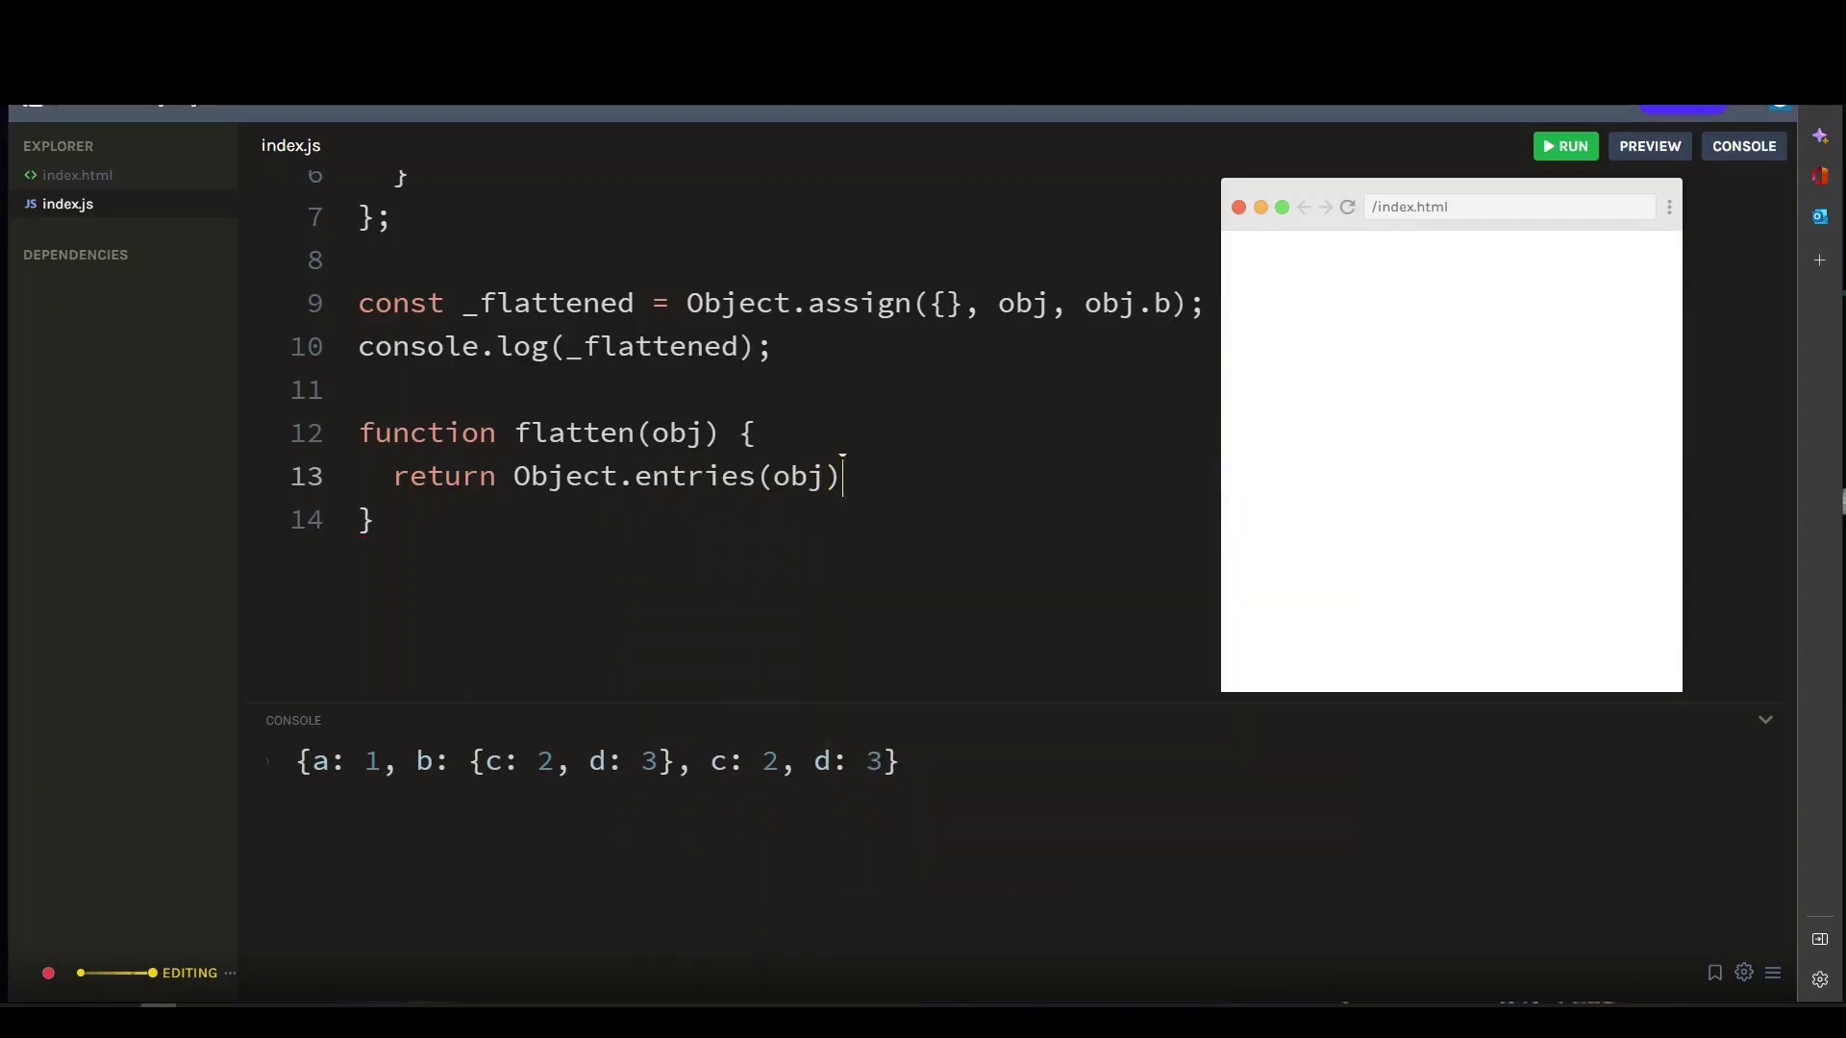
{"action": "type", "text": ".red"}
{"action": "type", "text": "...(typeof value "}
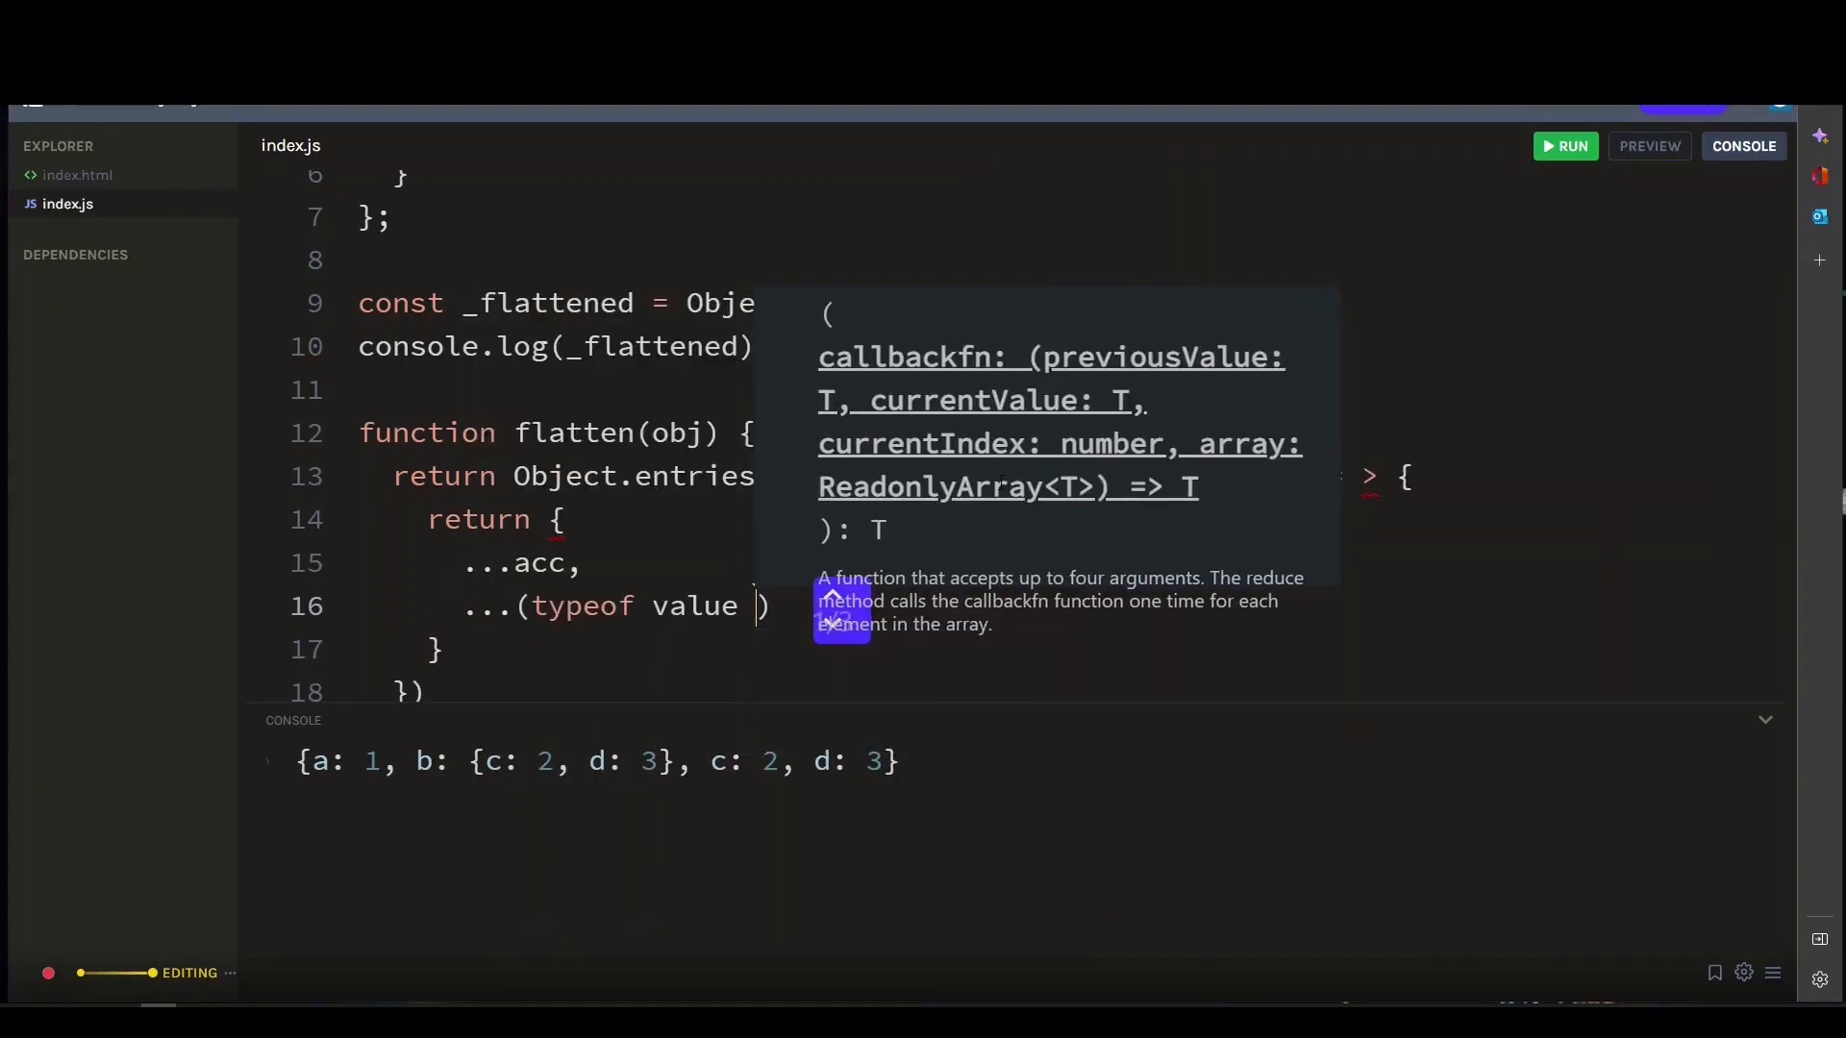
{"action": "type", "text": "=== 'object' ? flatten(value"}
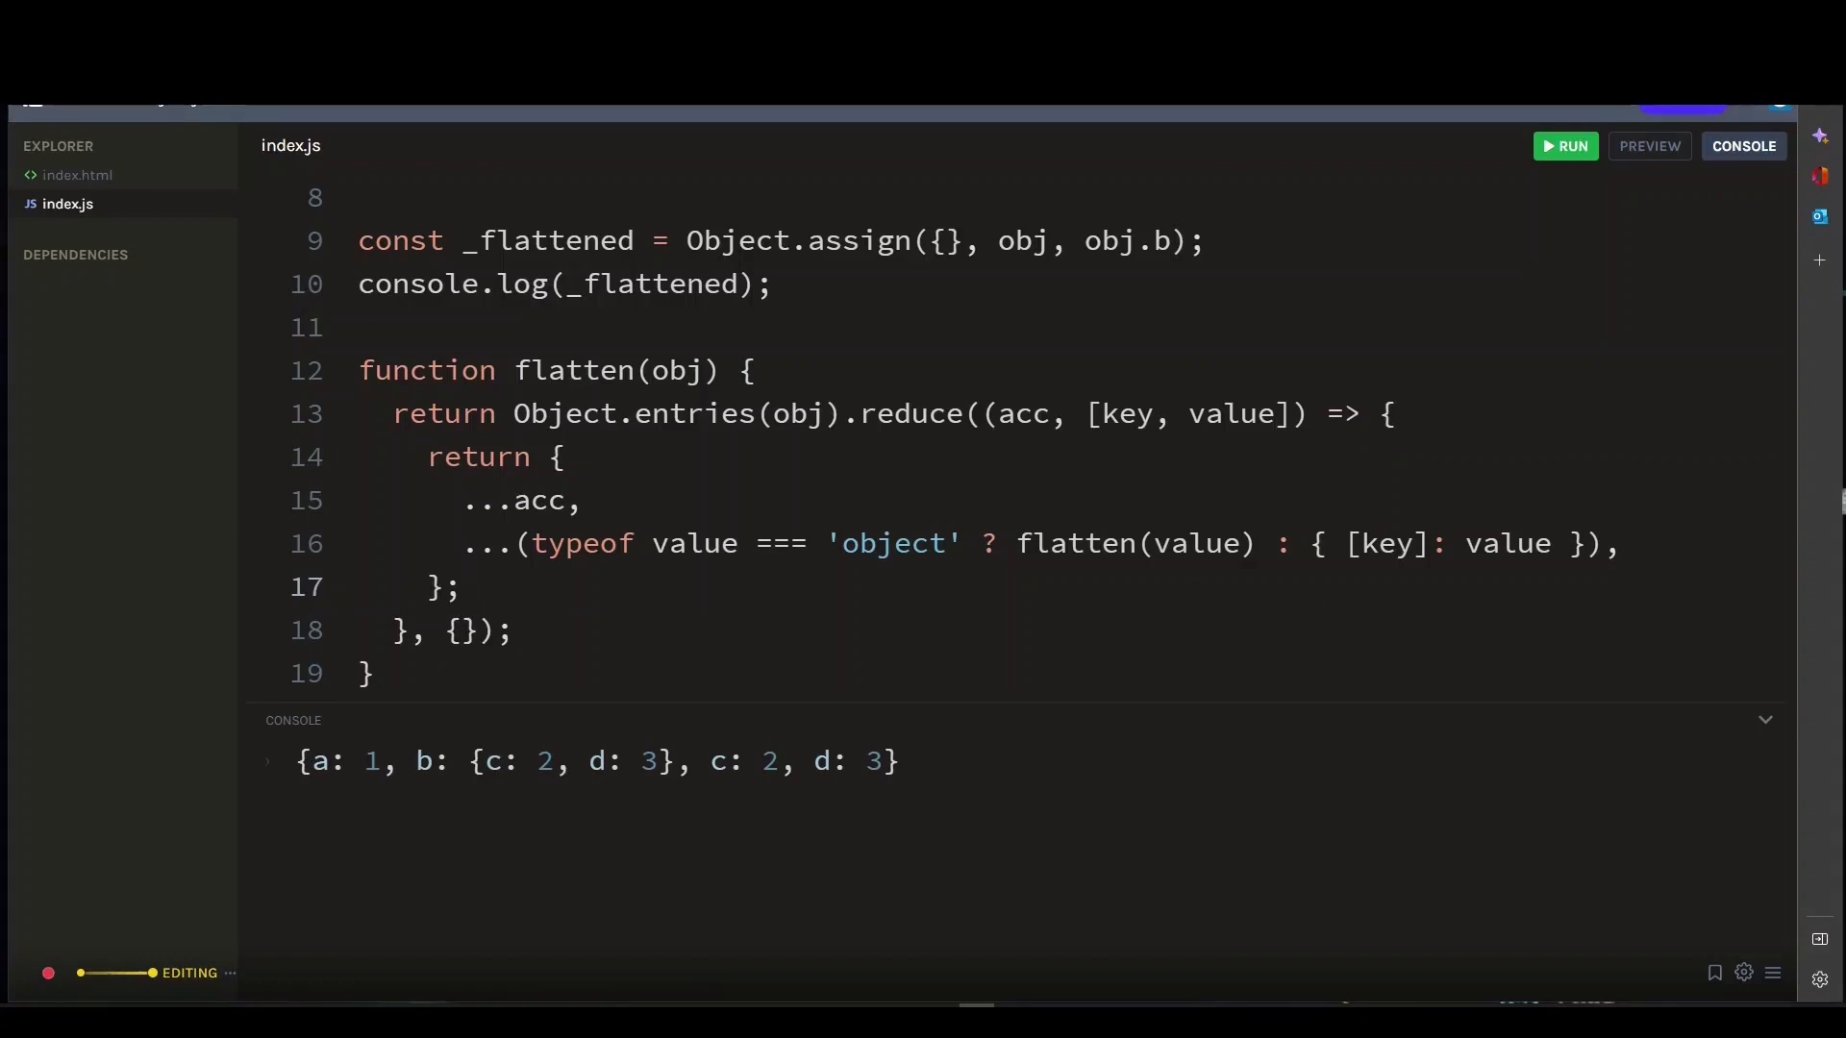
{"action": "scroll", "scroll_direction": "down", "scroll_amount": 3}
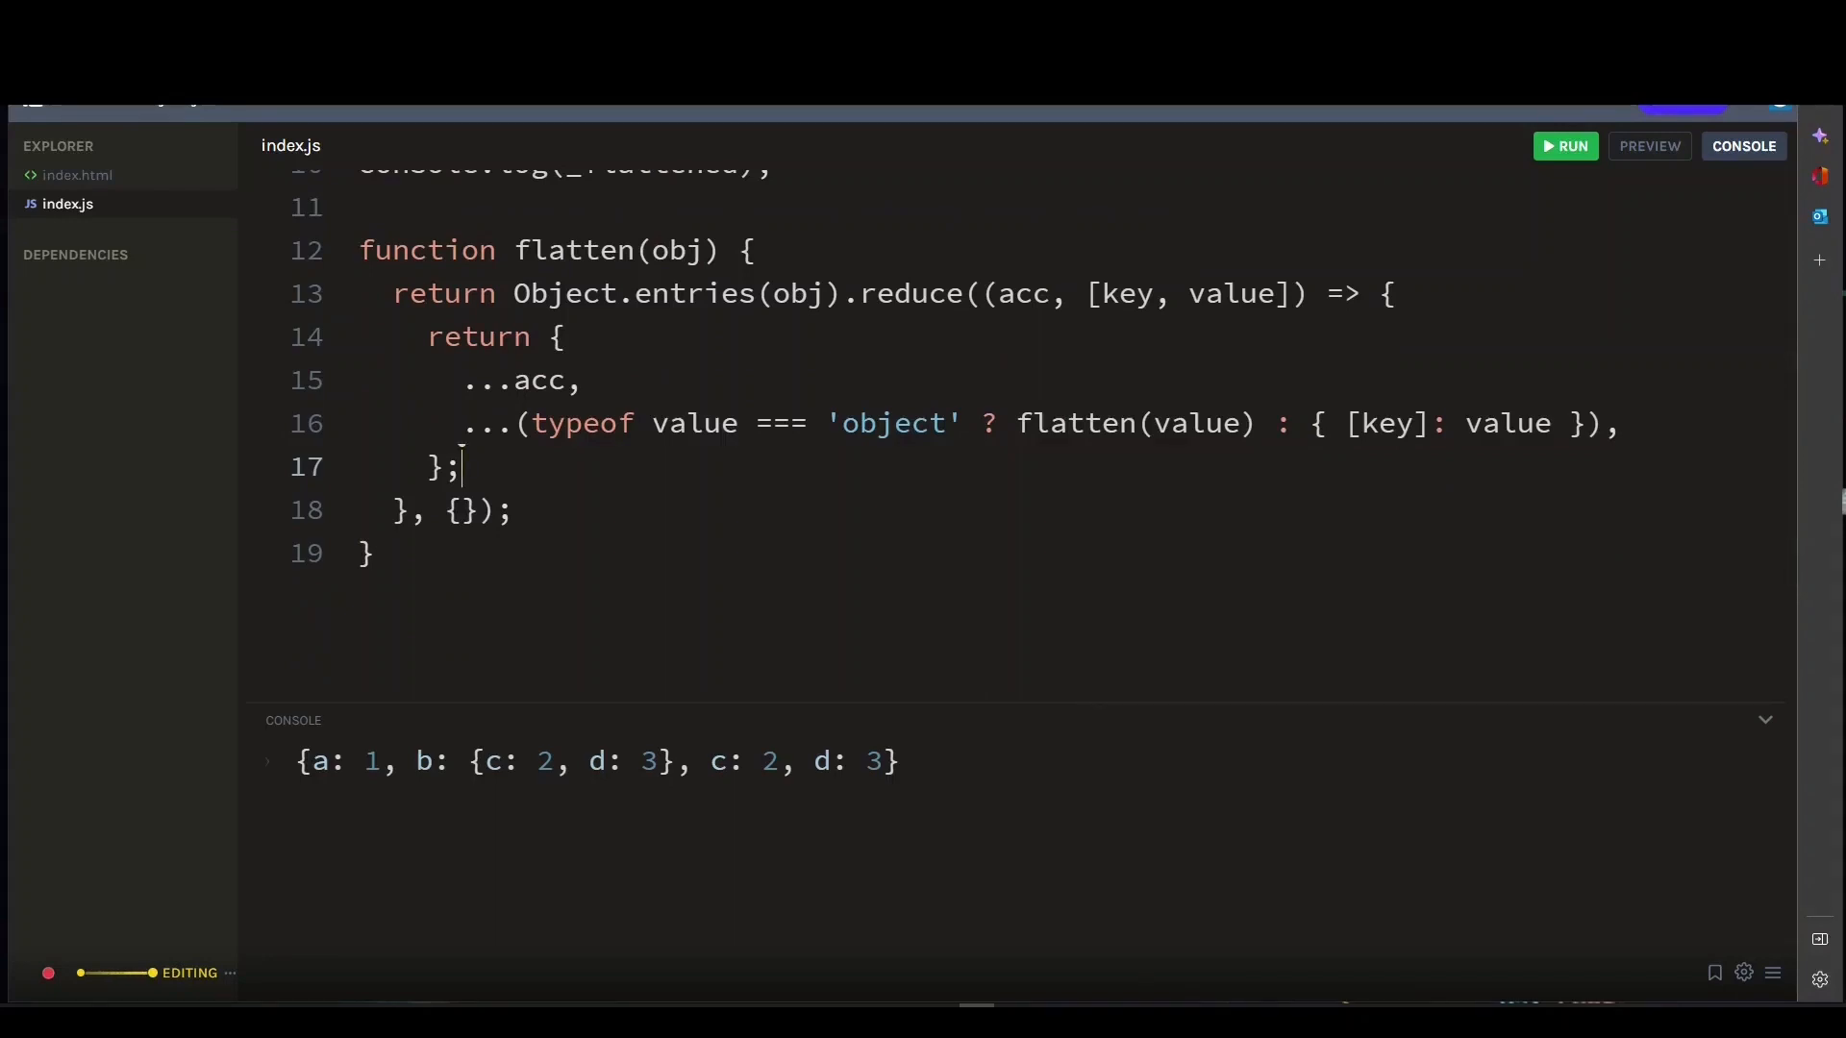
{"action": "mouse_move", "coordinate": [596, 574]}
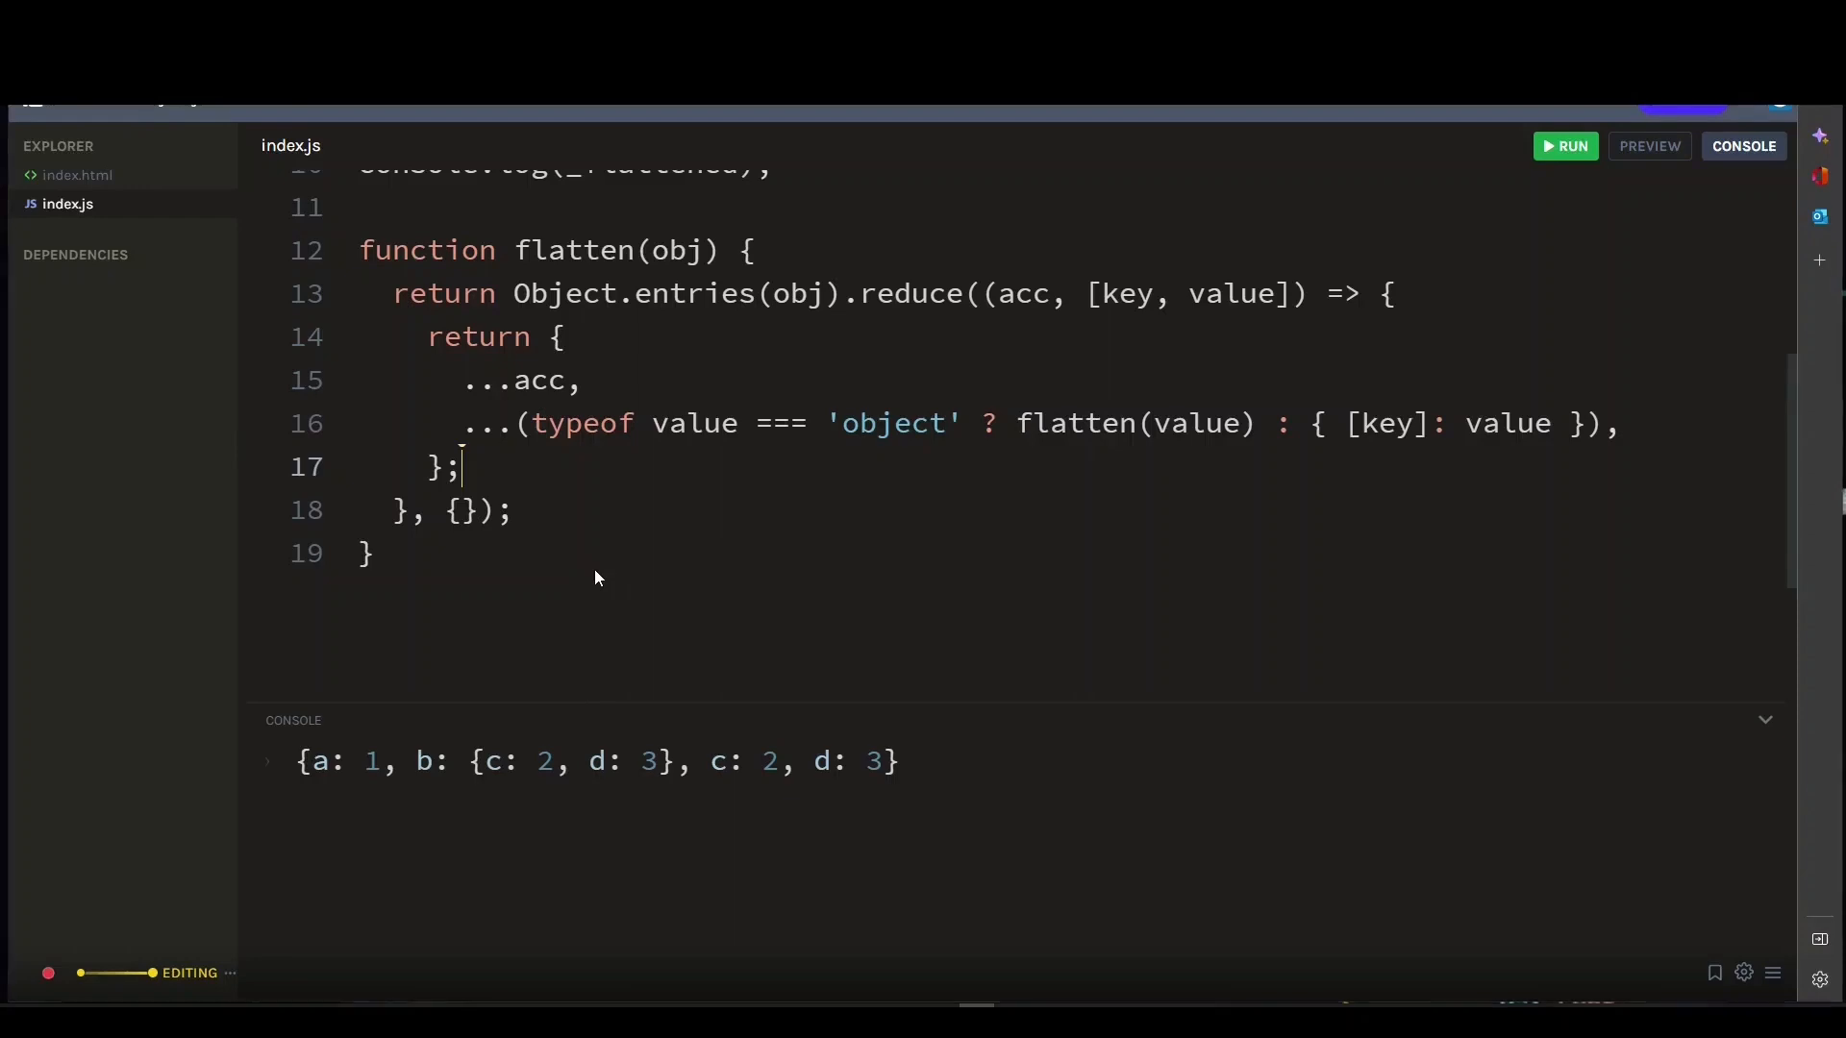
Add const flattened = flatten(obj); on line 21 and begin a console.log line
{"action": "type", "text": "const fl"}
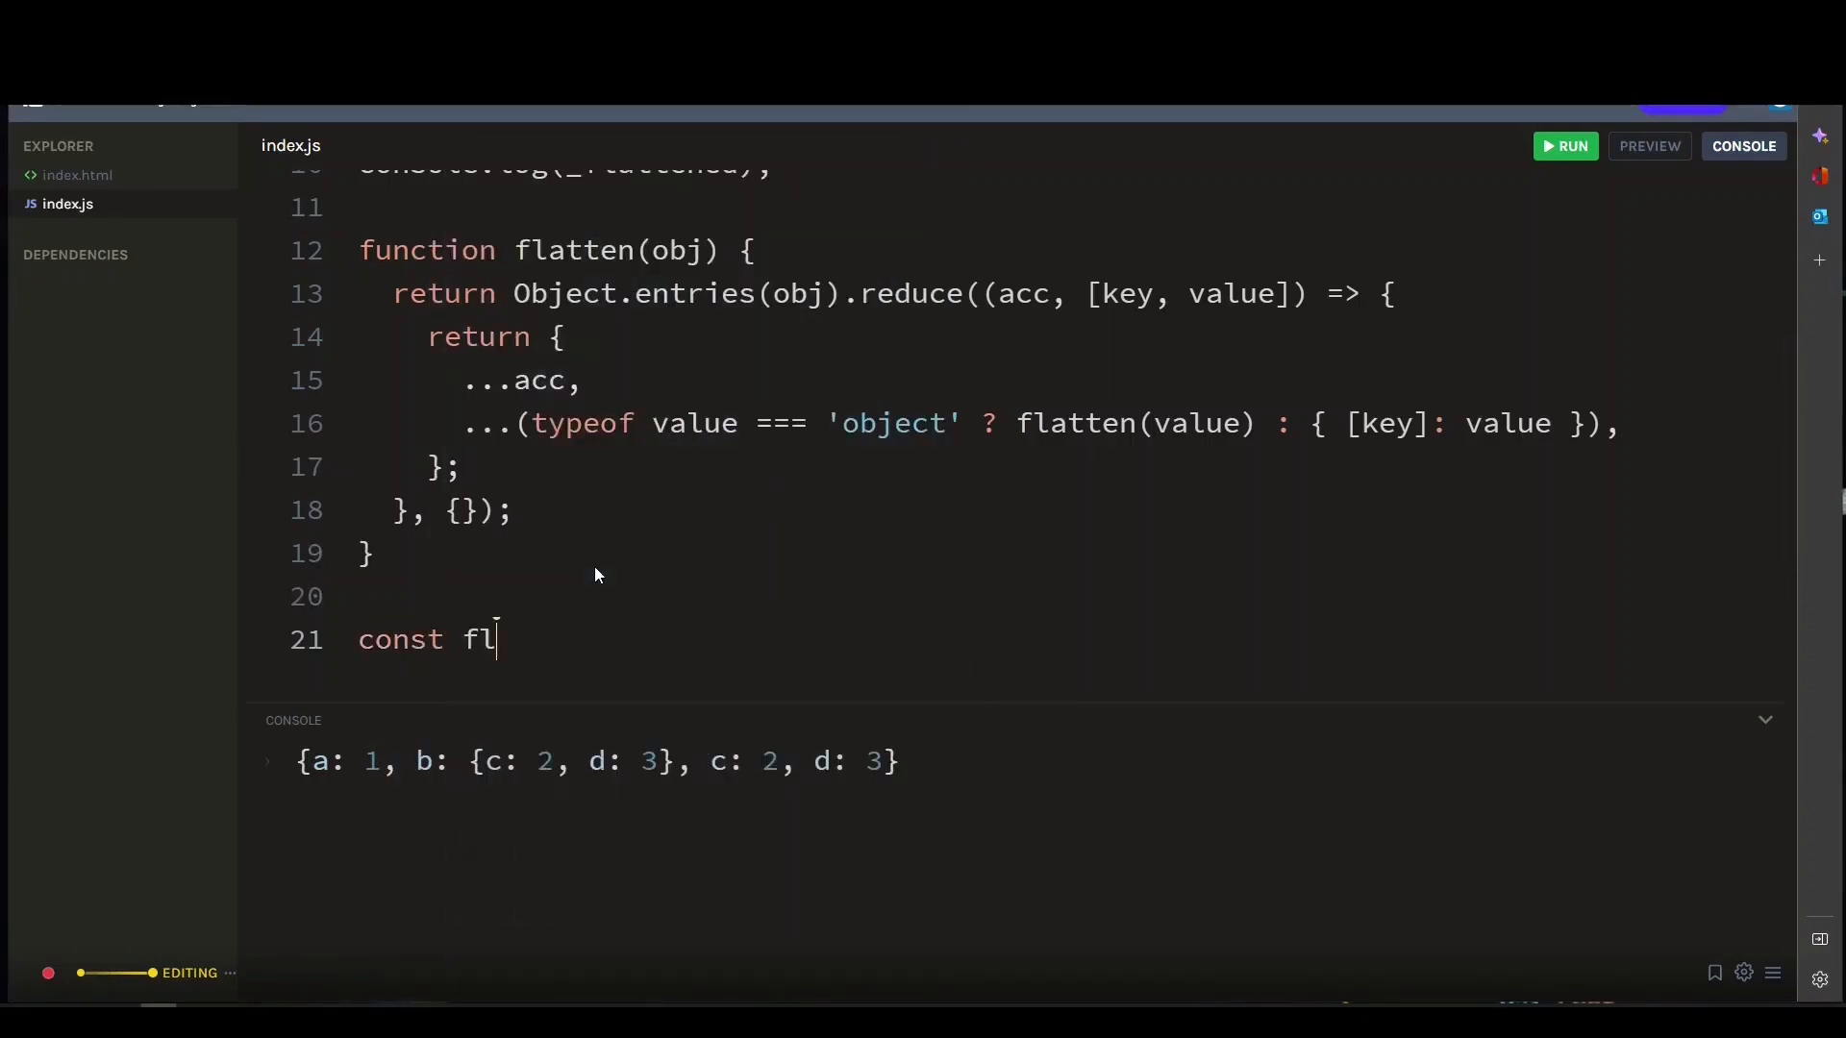
{"action": "type", "text": "attened ="}
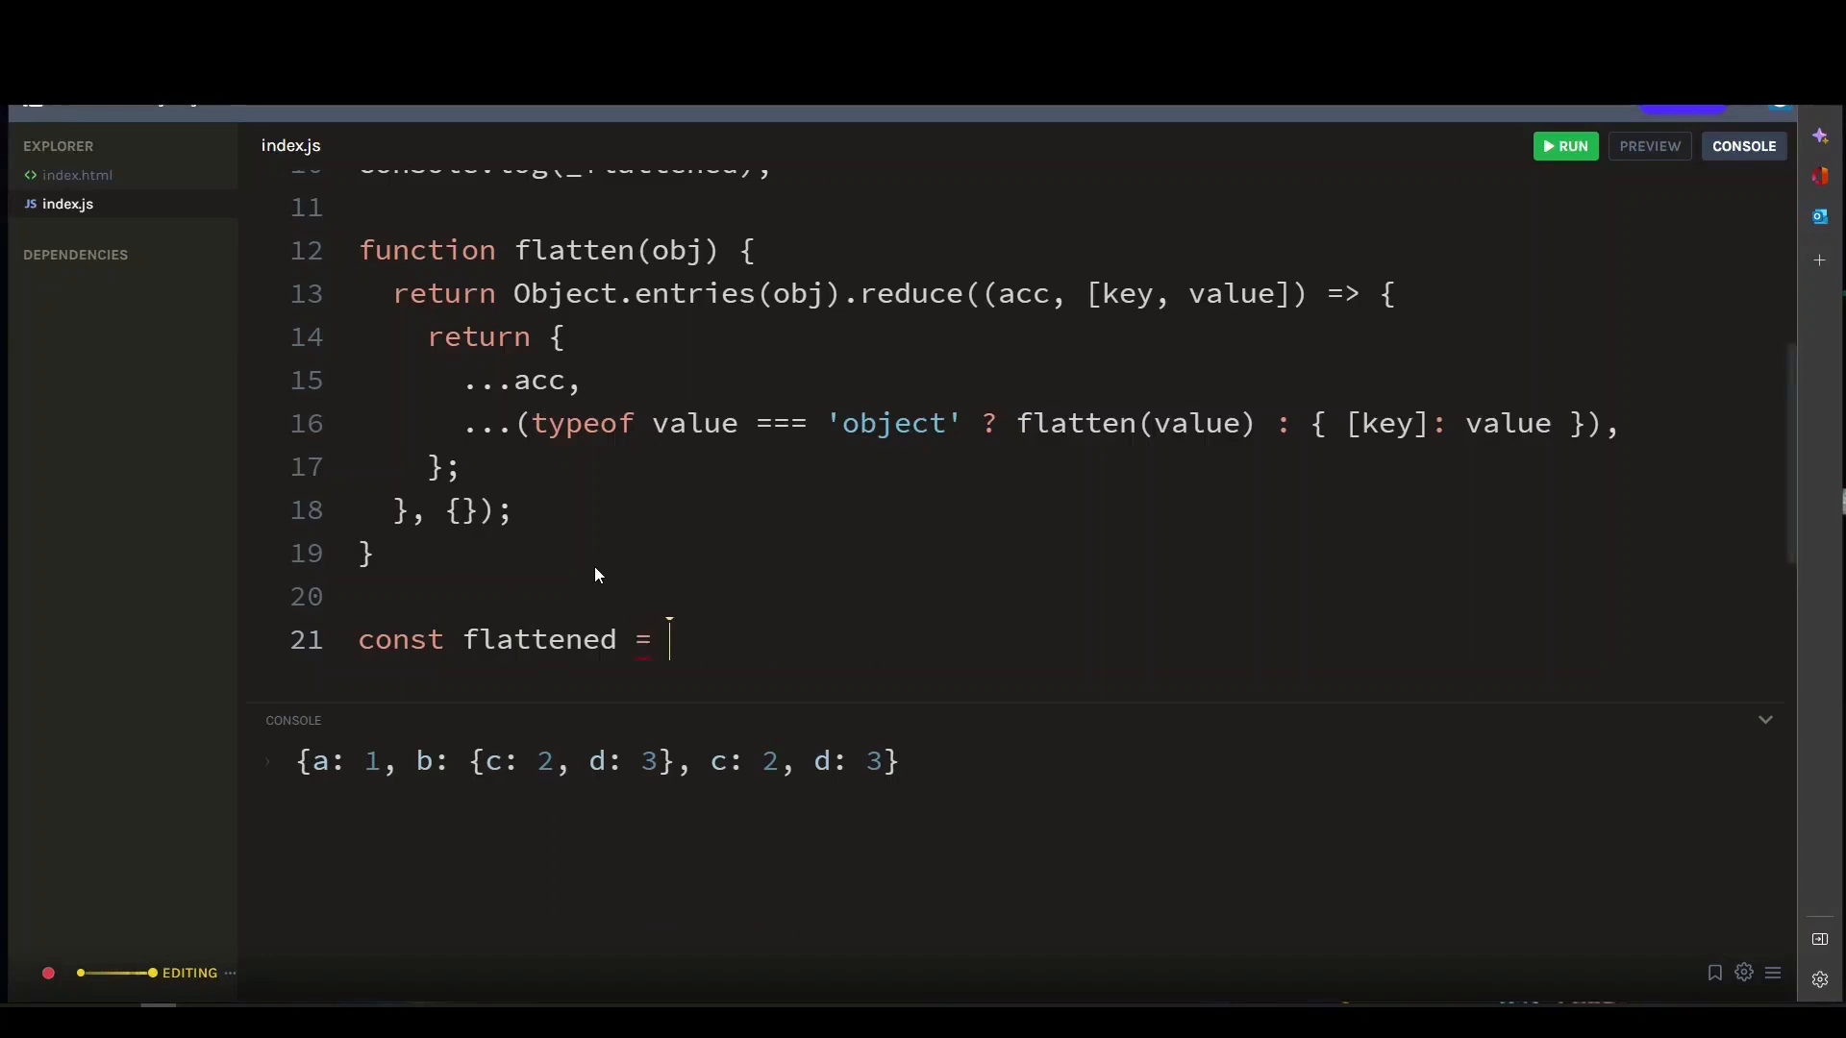
{"action": "type", "text": "flatten()"}
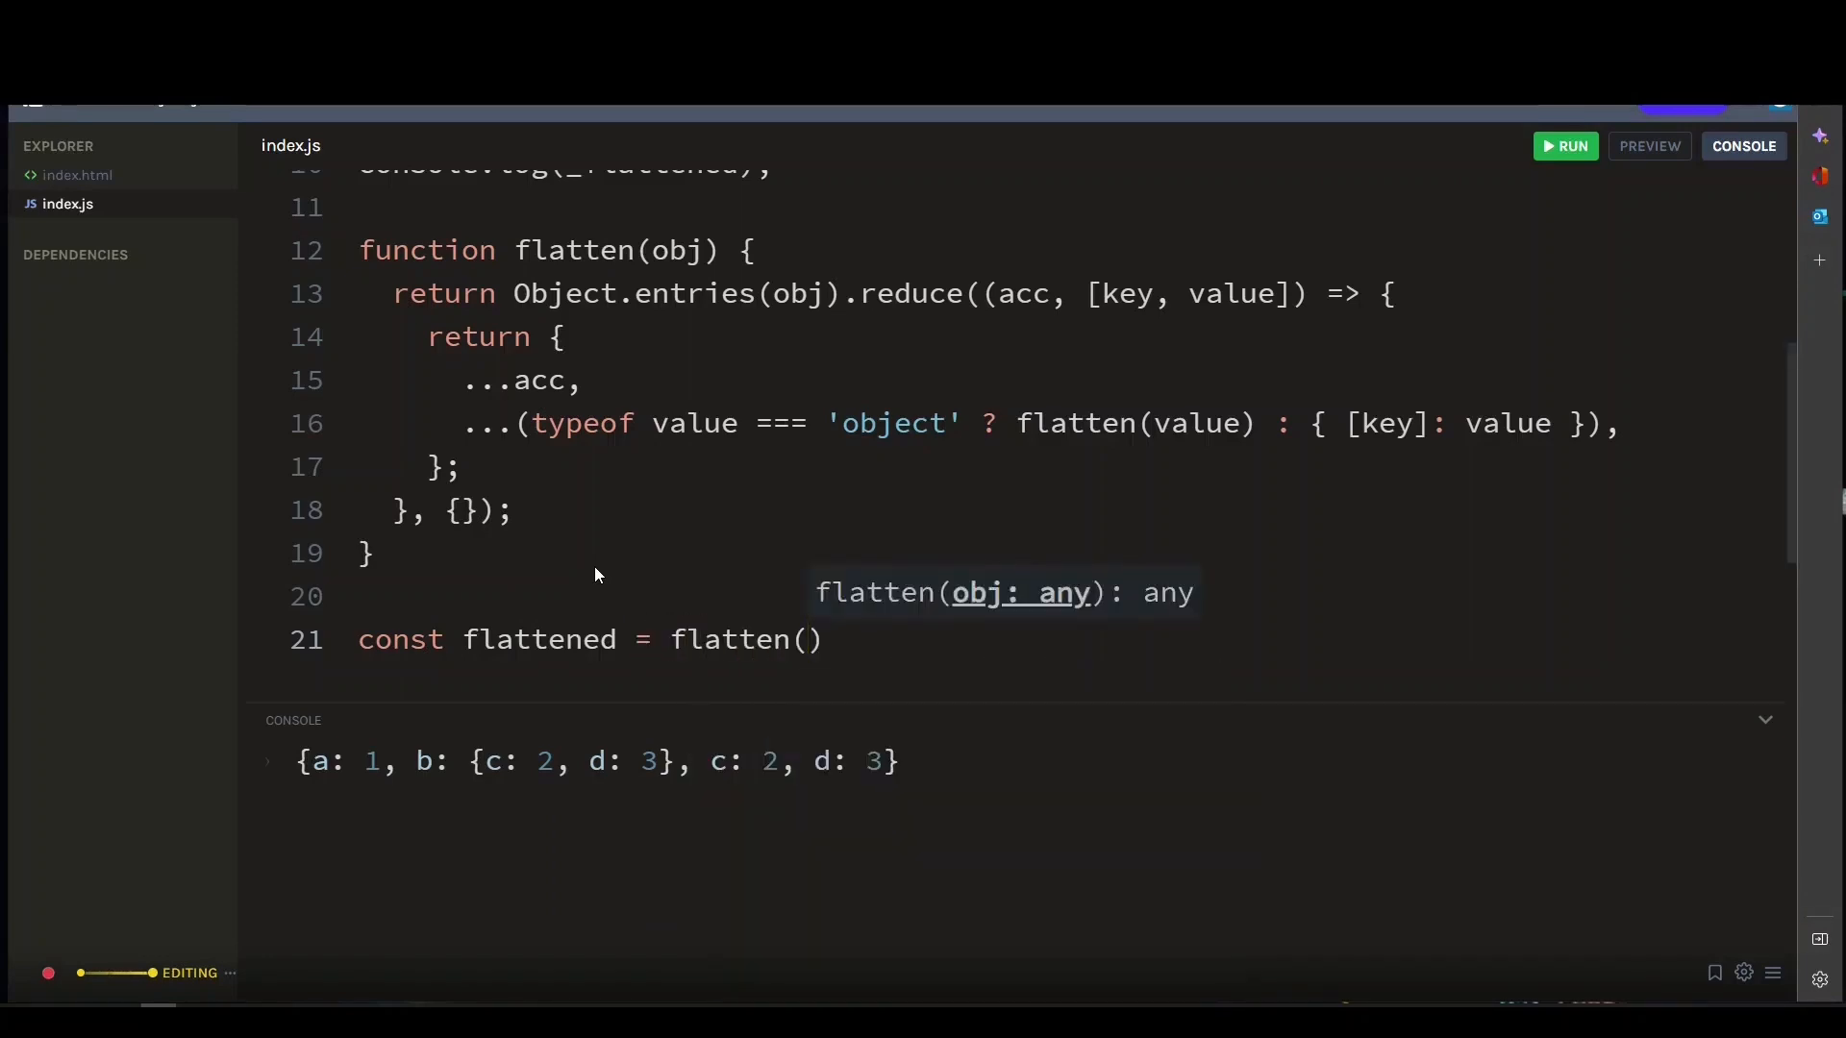
{"action": "type", "text": "obj"}
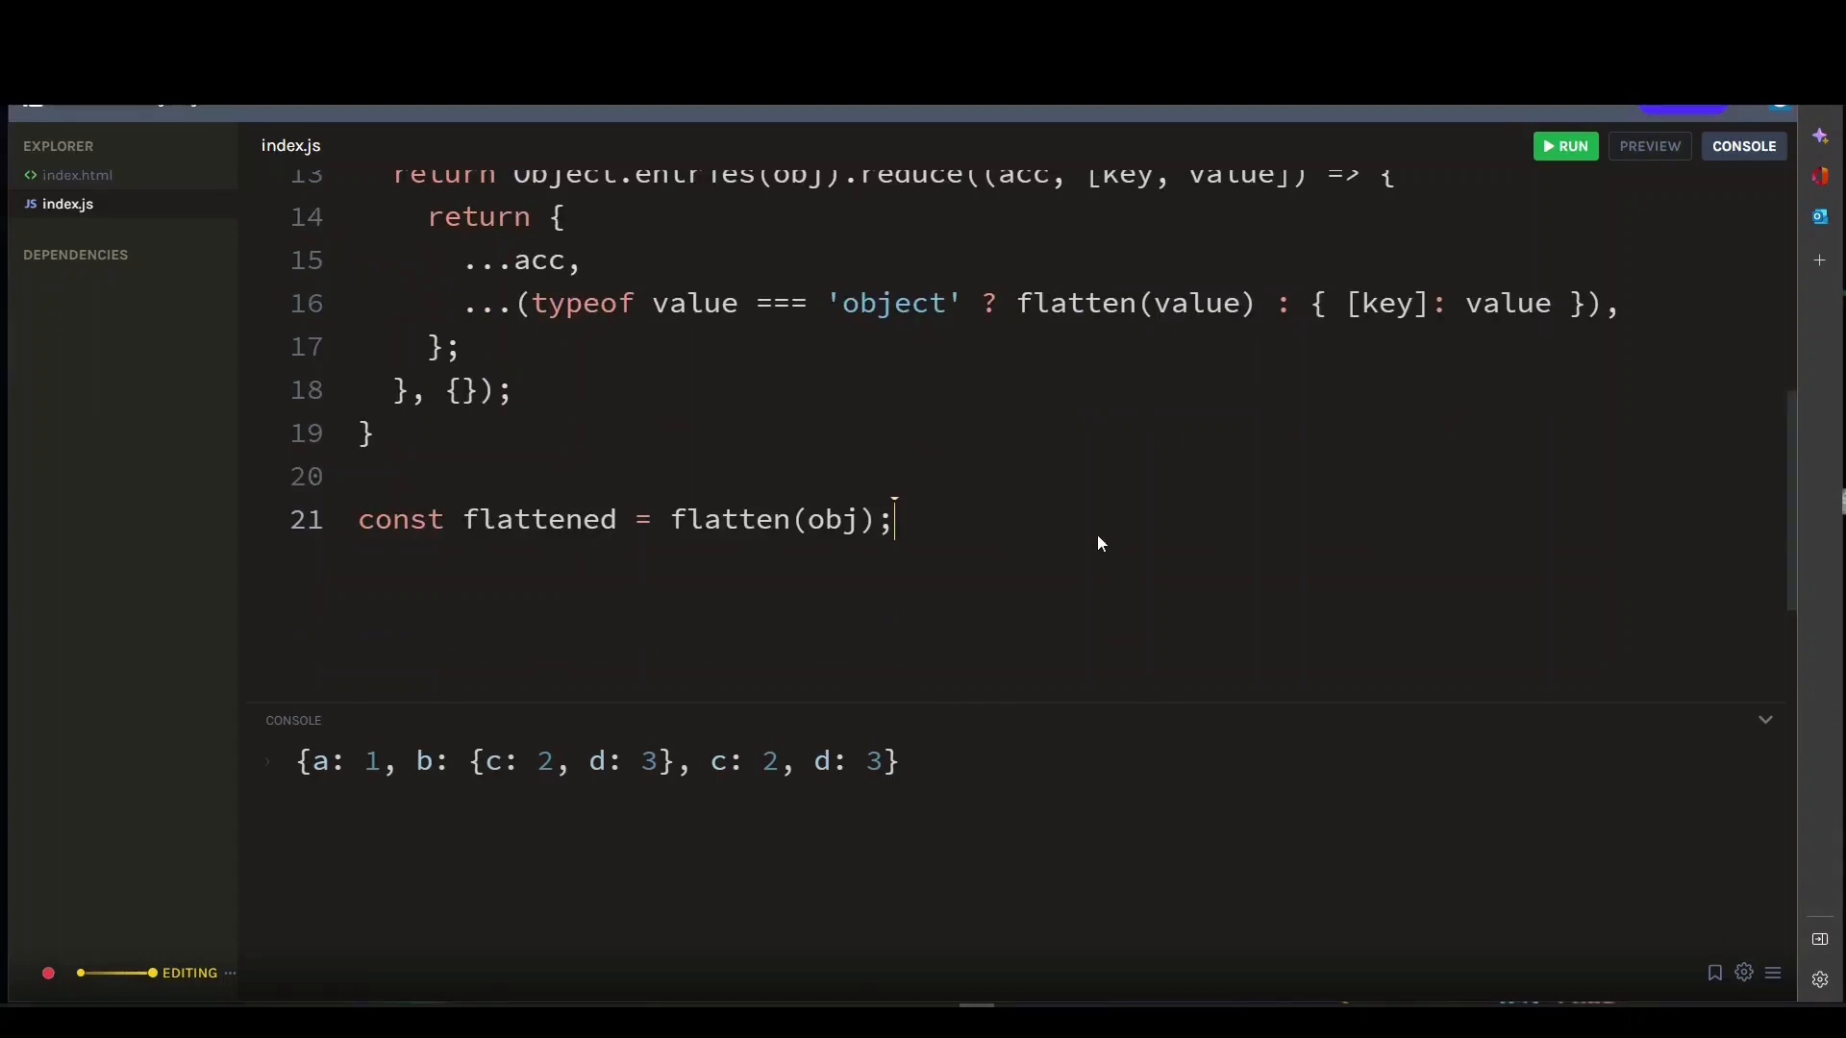
{"action": "key", "text": "Enter"}
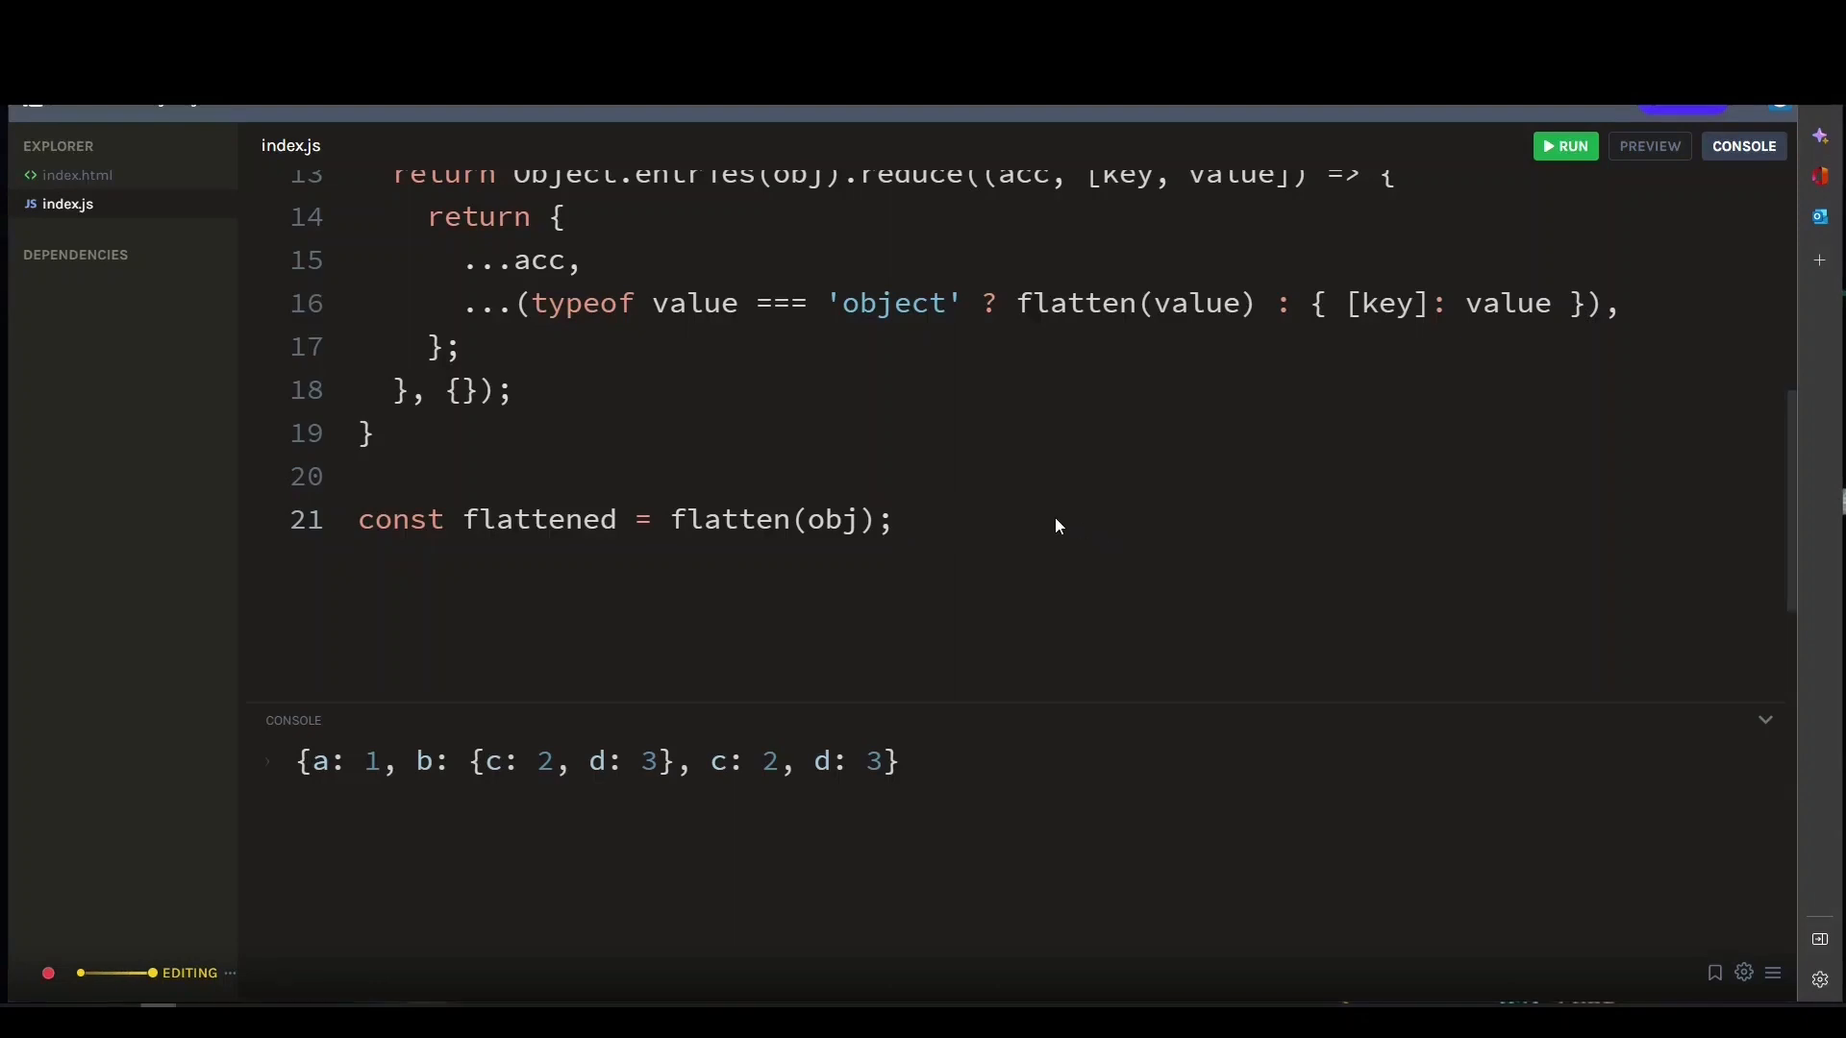
{"action": "left_click", "coordinate": [895, 520]}
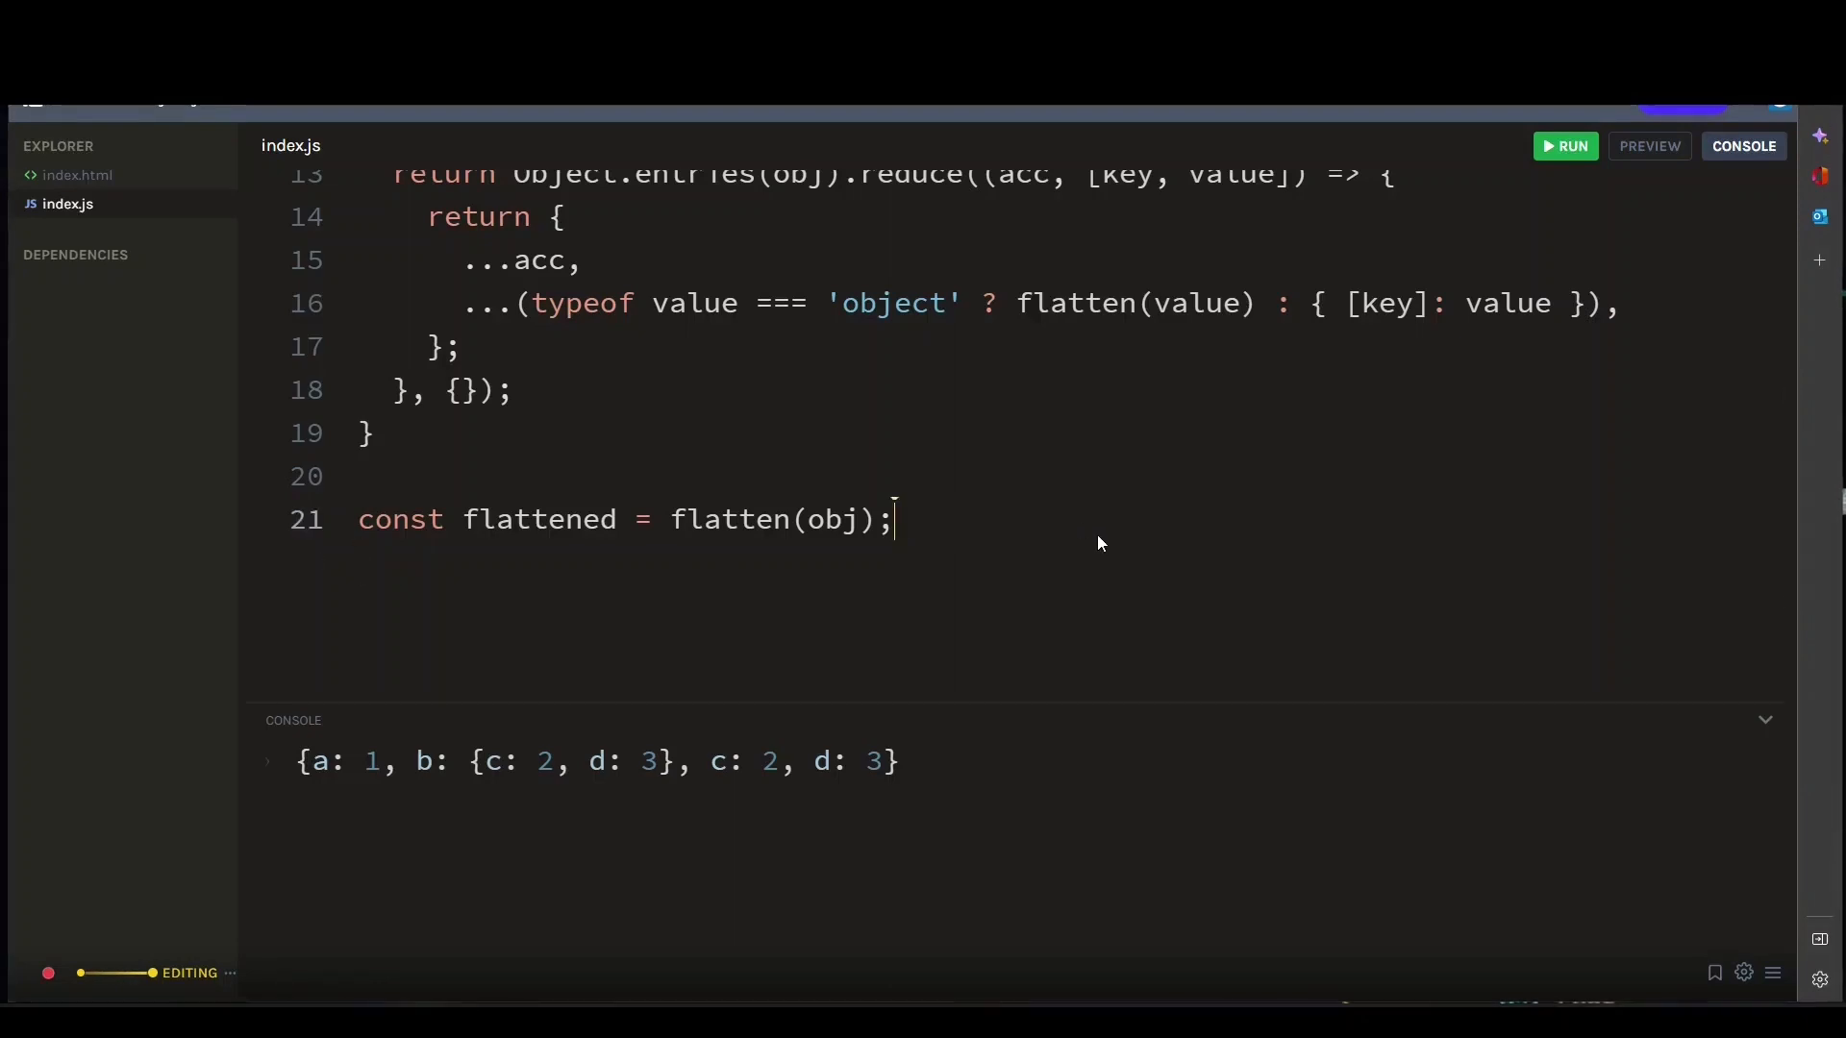
{"action": "type", "text": "co"}
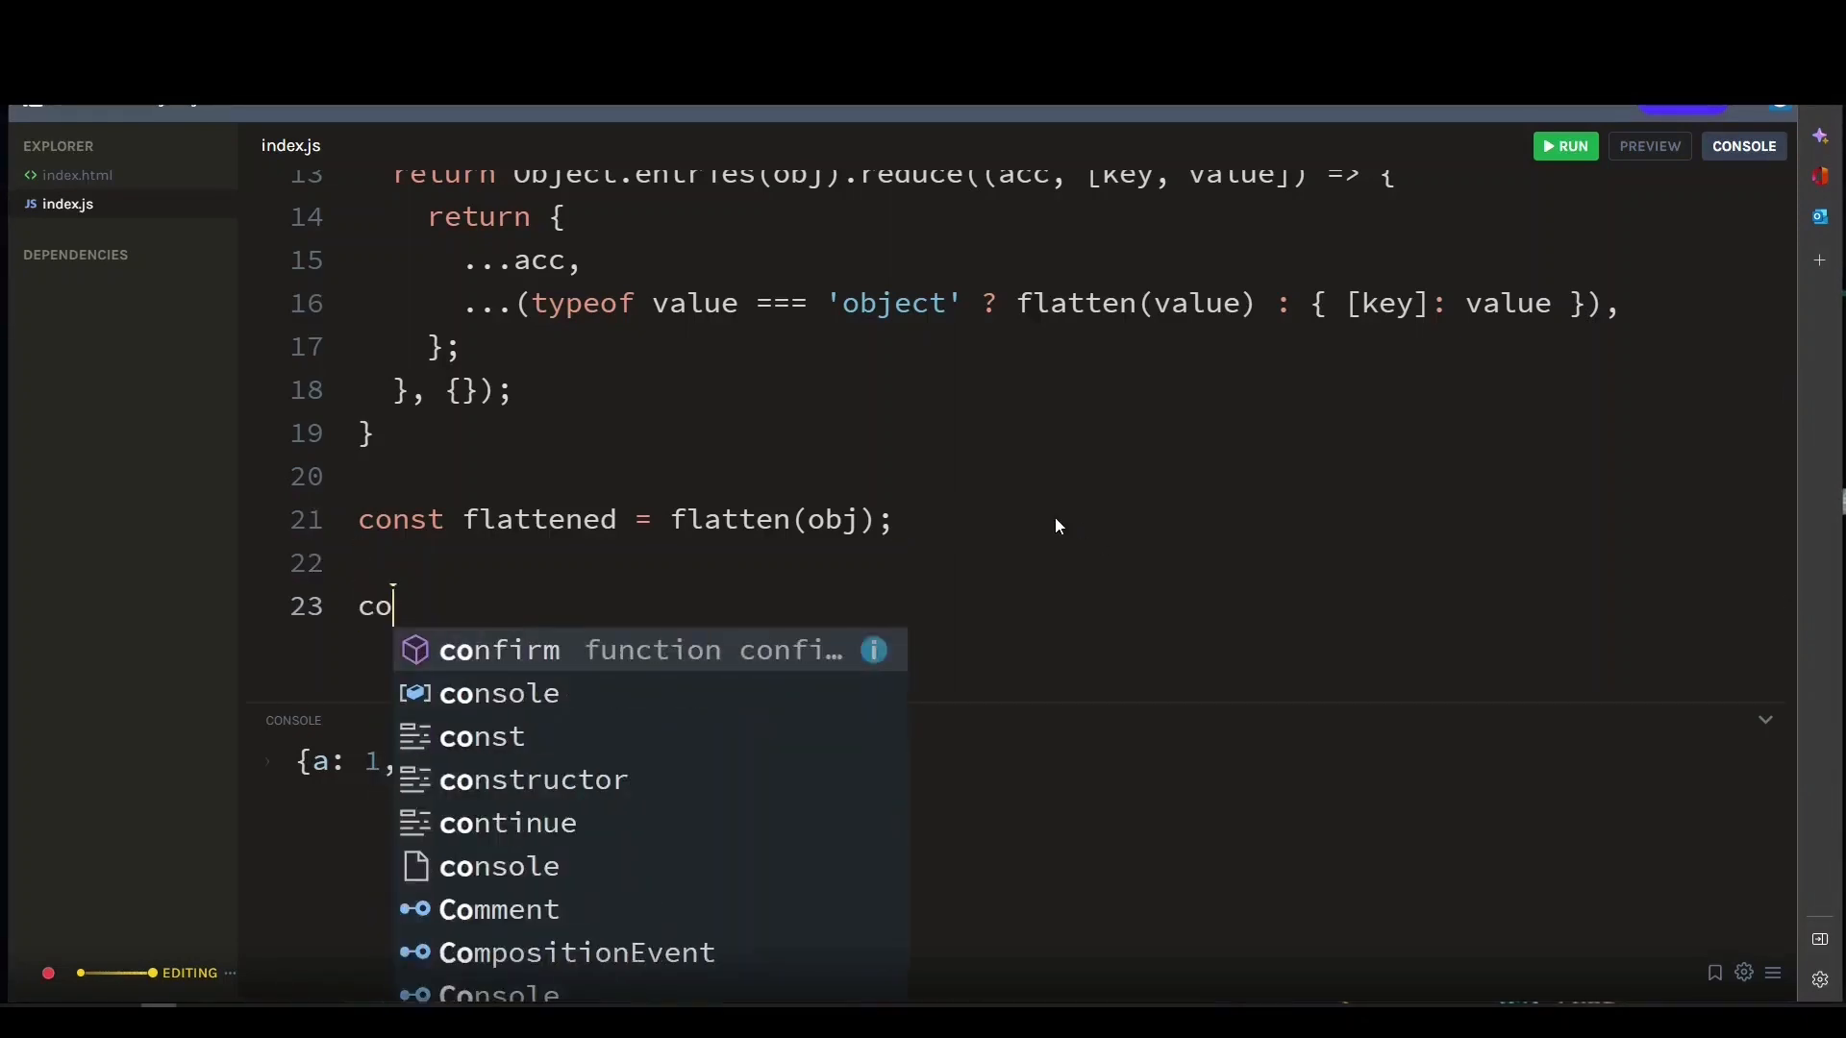